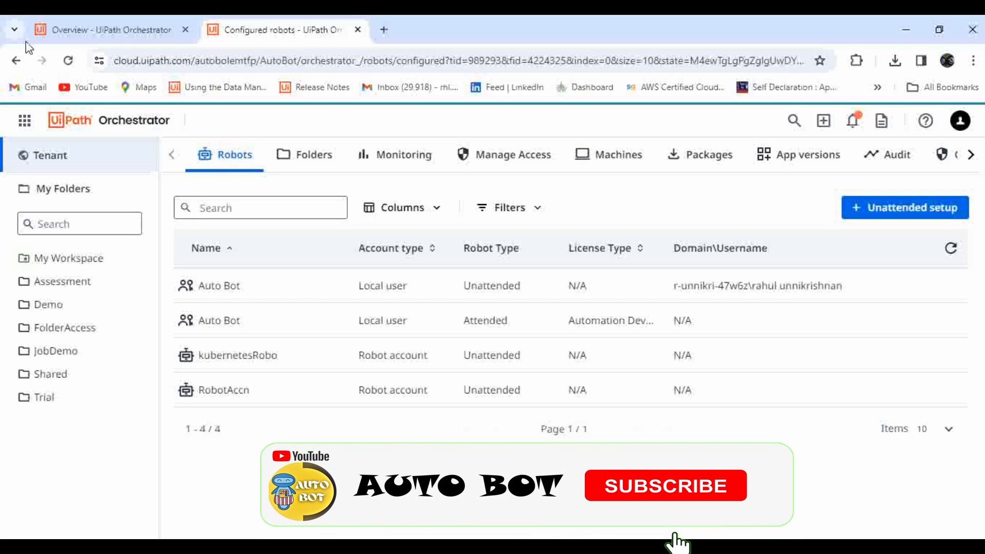
# Open the Demo folder's Storage Buckets page listing Demo and Test, and view add-bucket options
pyautogui.click(664, 485)
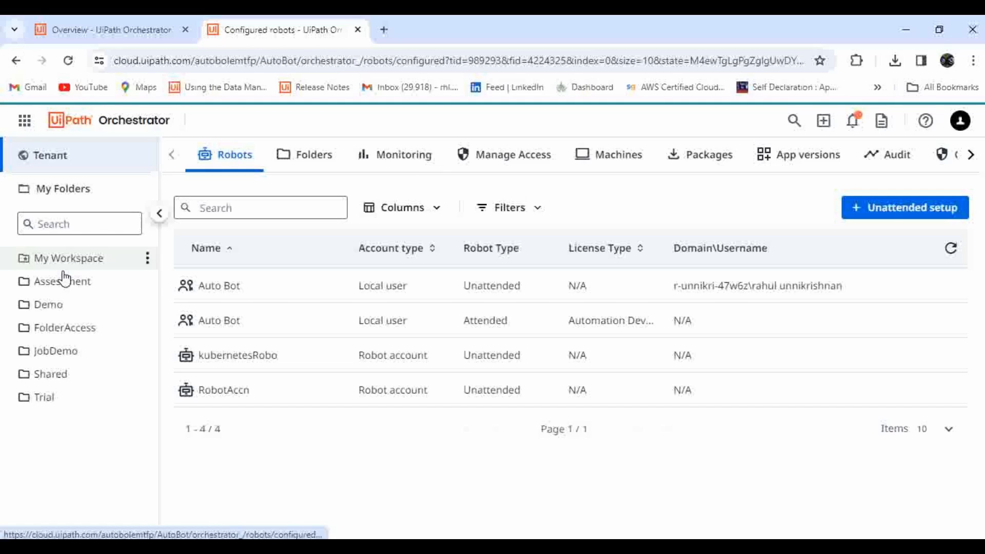
pyautogui.click(47, 304)
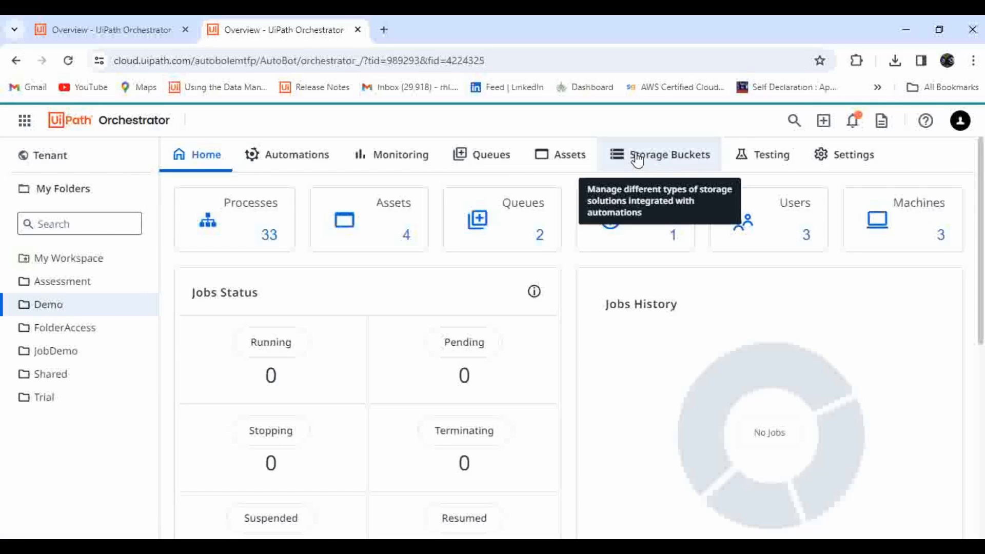
pyautogui.click(670, 155)
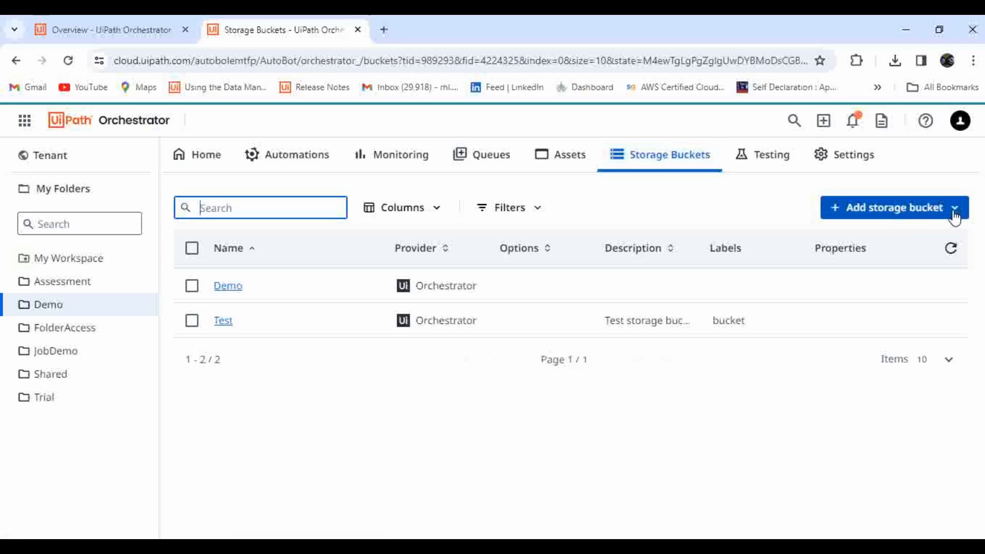
pyautogui.moveTo(558, 278)
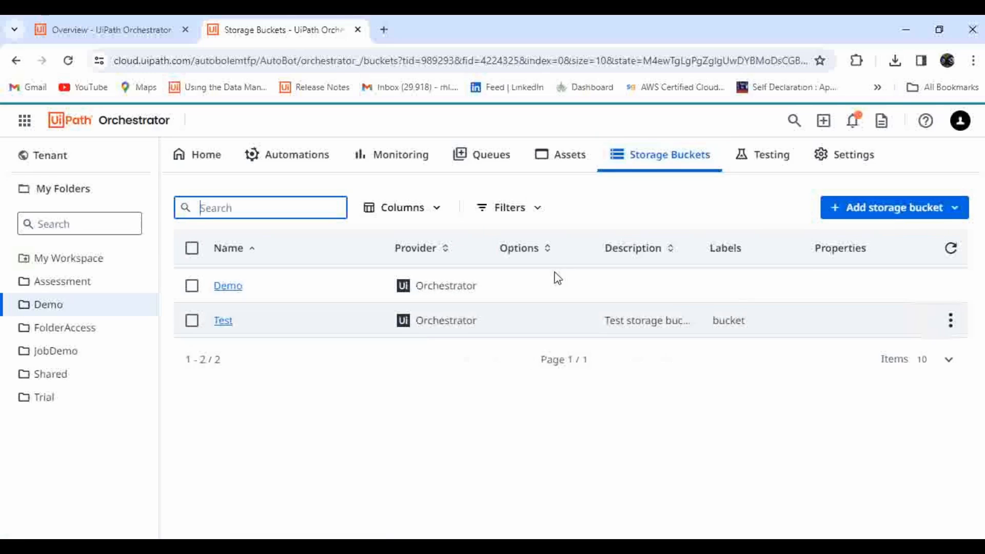
pyautogui.click(954, 207)
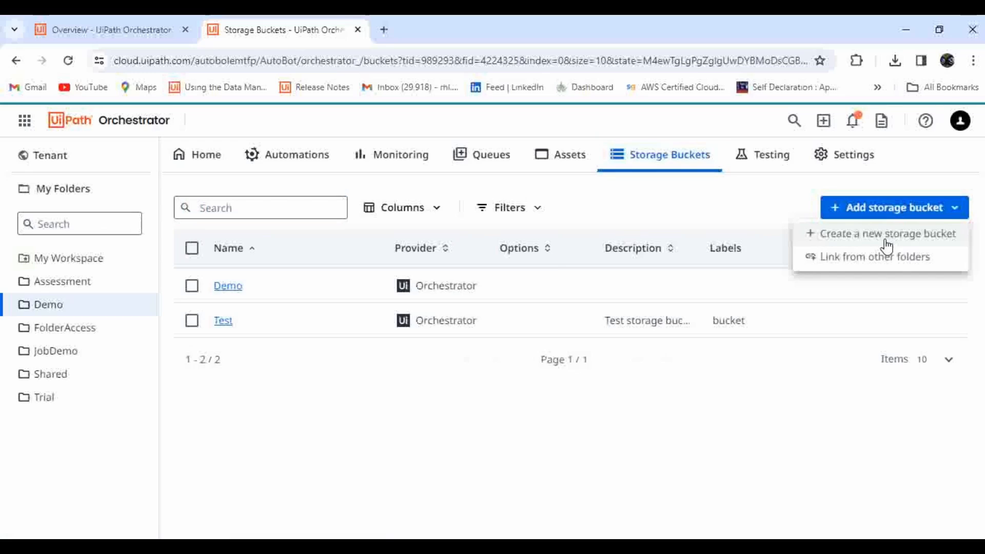
pyautogui.moveTo(761, 225)
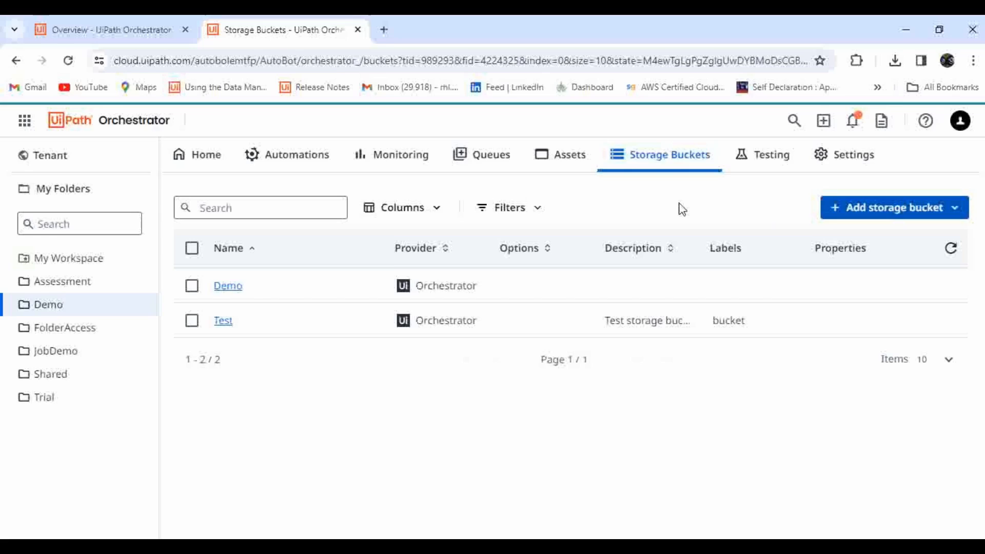
pyautogui.moveTo(303, 388)
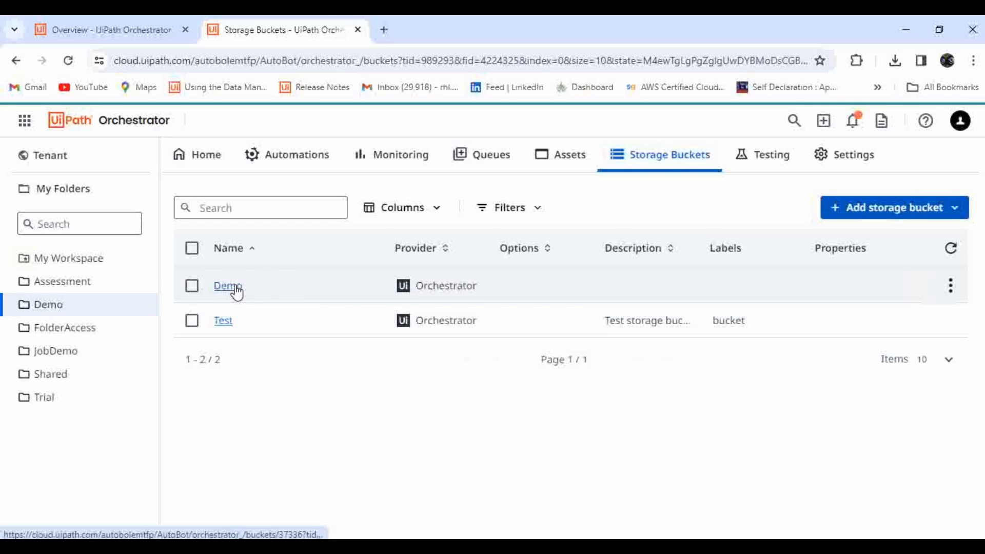
# Browse the Demo bucket's files (Demo/demoupdated.txt, Test.txt), then go back to the Orchestrator overview
pyautogui.click(227, 286)
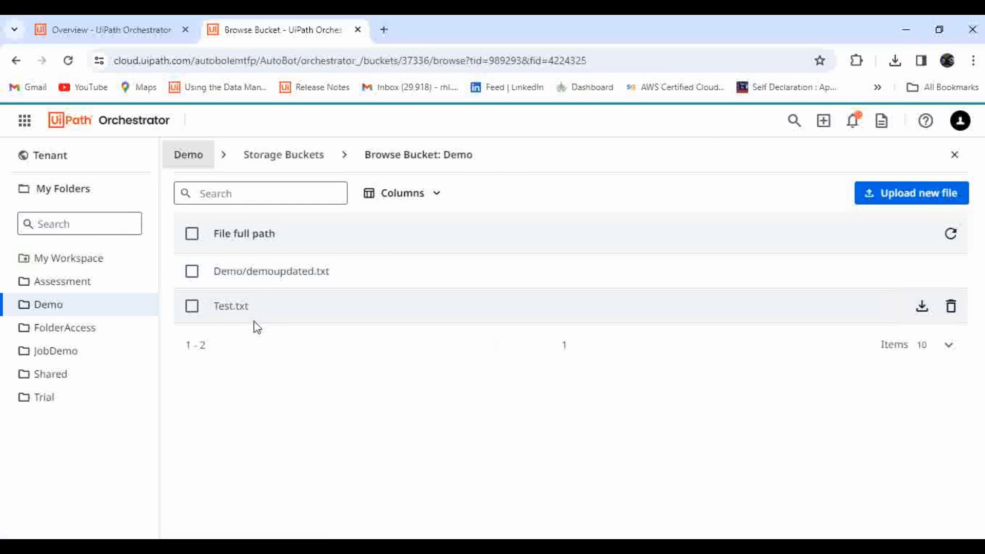
pyautogui.moveTo(231, 306)
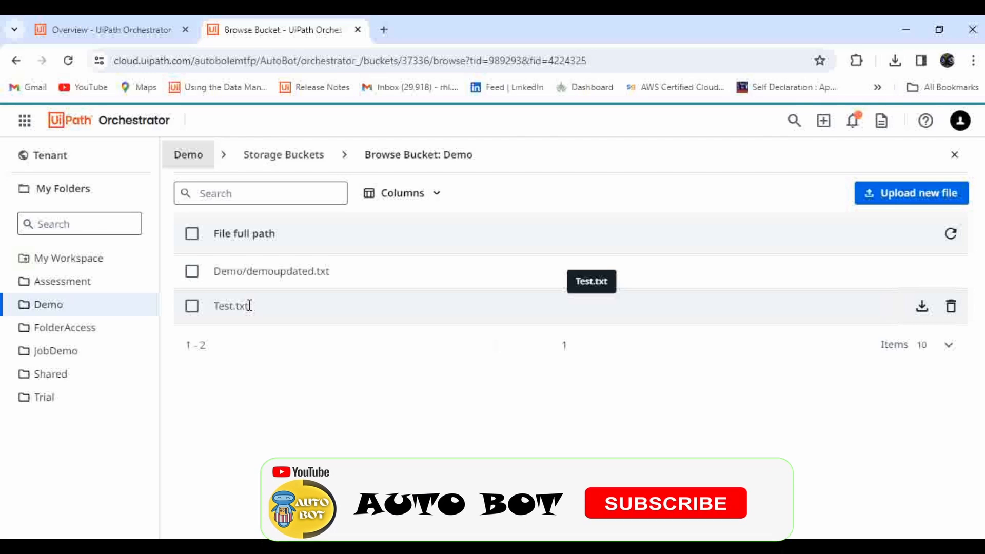
pyautogui.click(664, 502)
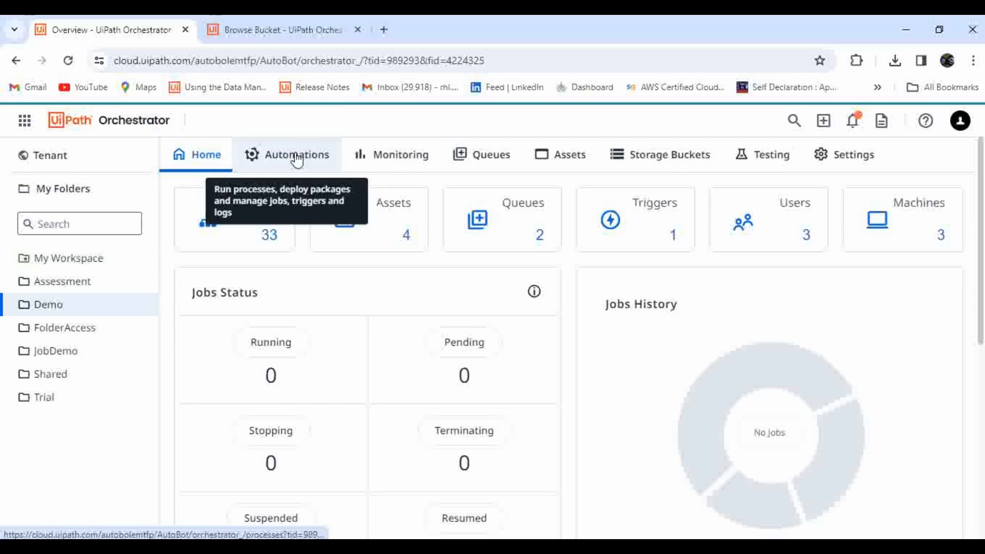
# Launch Studio and create automation Untitled 7 with a Manual Trigger
pyautogui.click(25, 121)
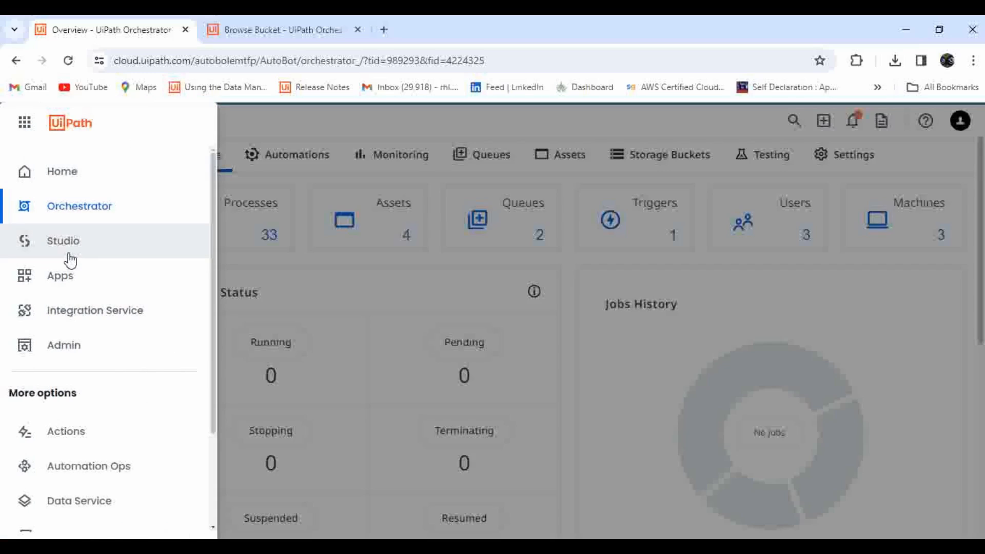
pyautogui.click(62, 241)
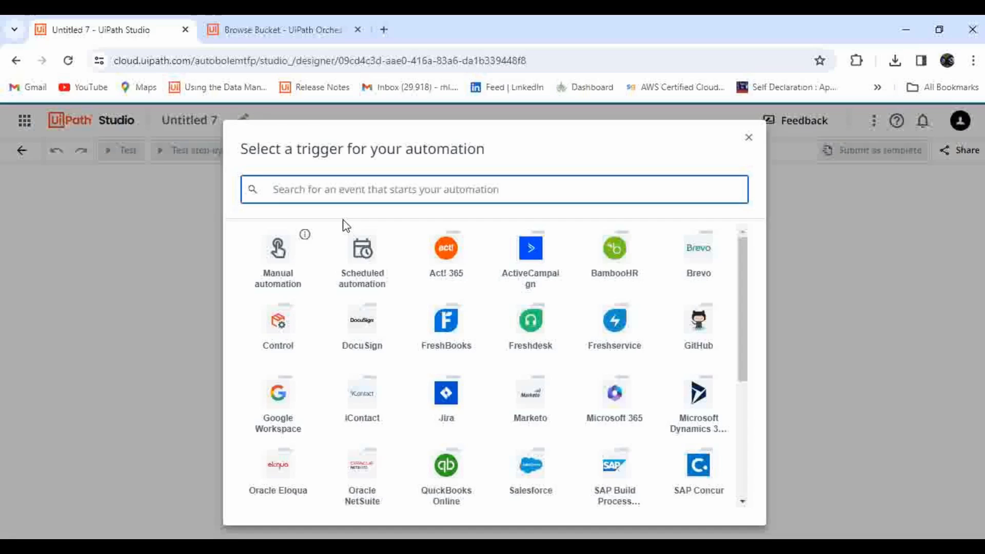
pyautogui.click(280, 30)
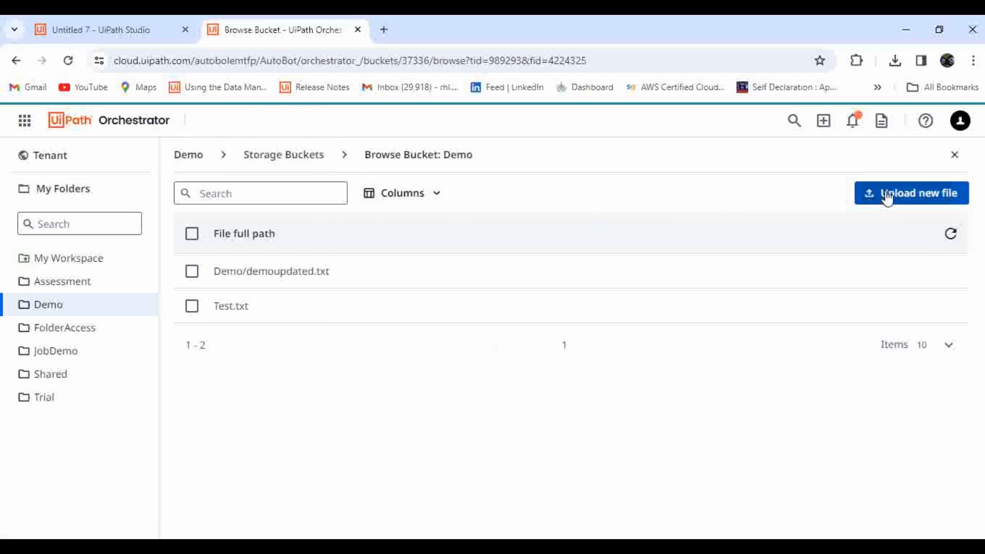
# Check the bucket's Upload new file dialog, close it without uploading, and return to the workflow
pyautogui.click(911, 193)
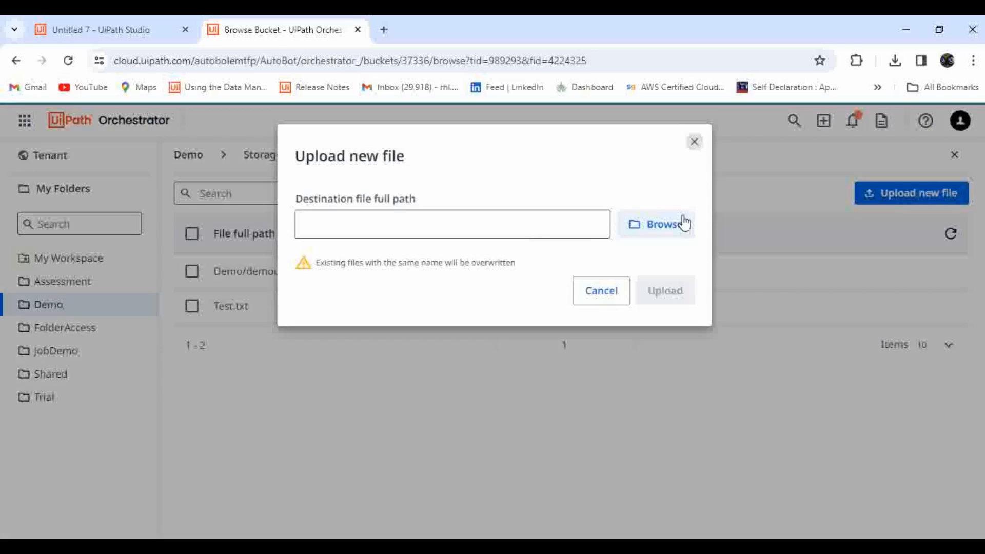
pyautogui.click(599, 290)
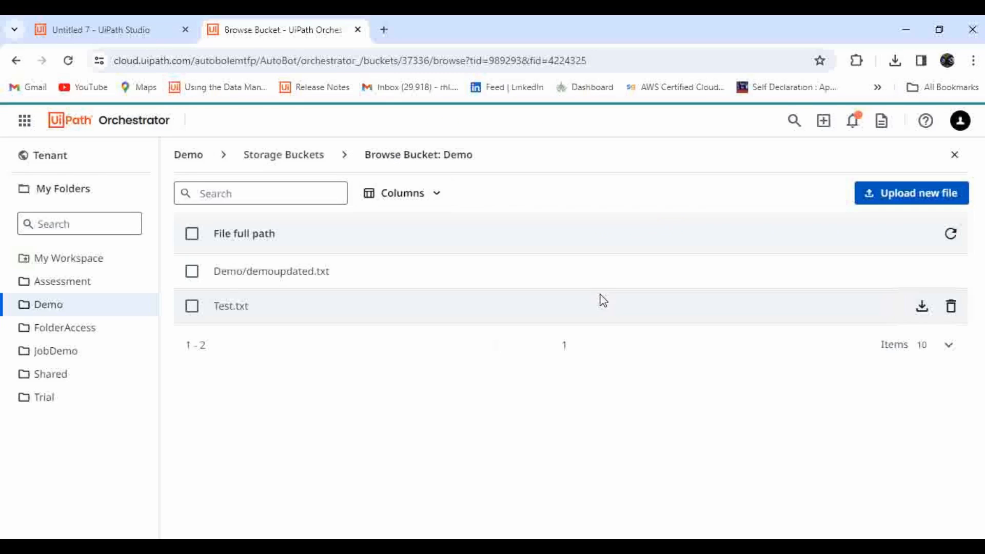
pyautogui.click(94, 30)
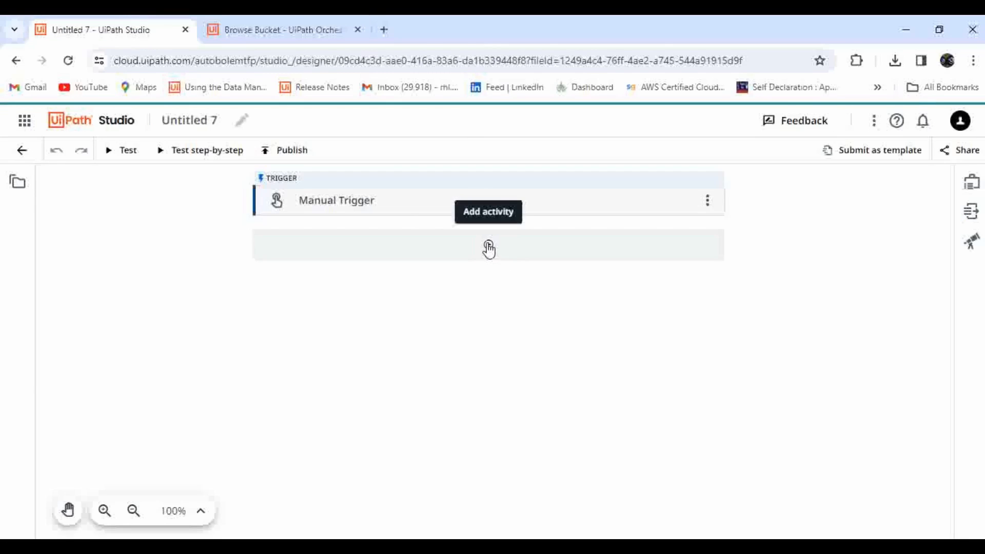
# Add a Download Storage File activity after the Manual Trigger and recheck the Demo bucket's files
pyautogui.click(488, 246)
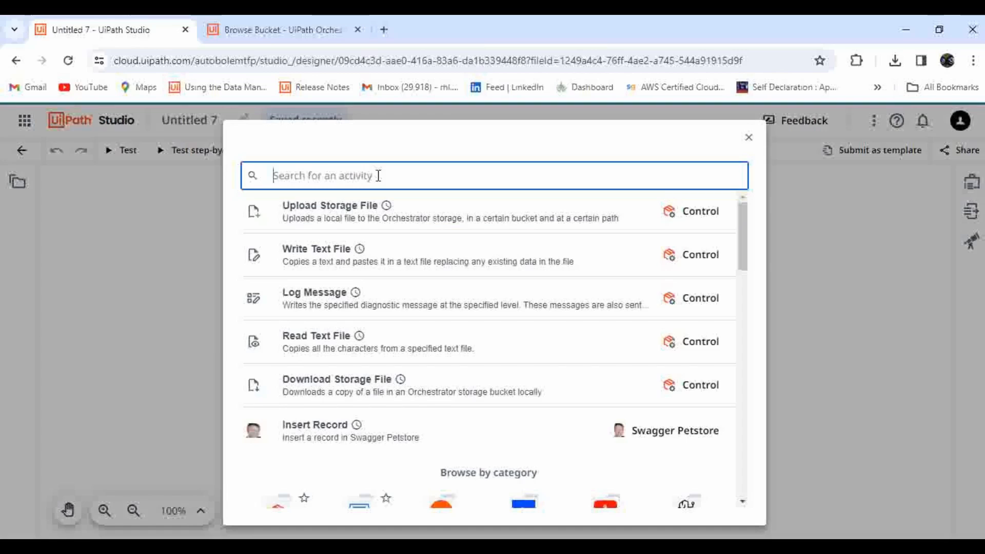
pyautogui.write('download stora')
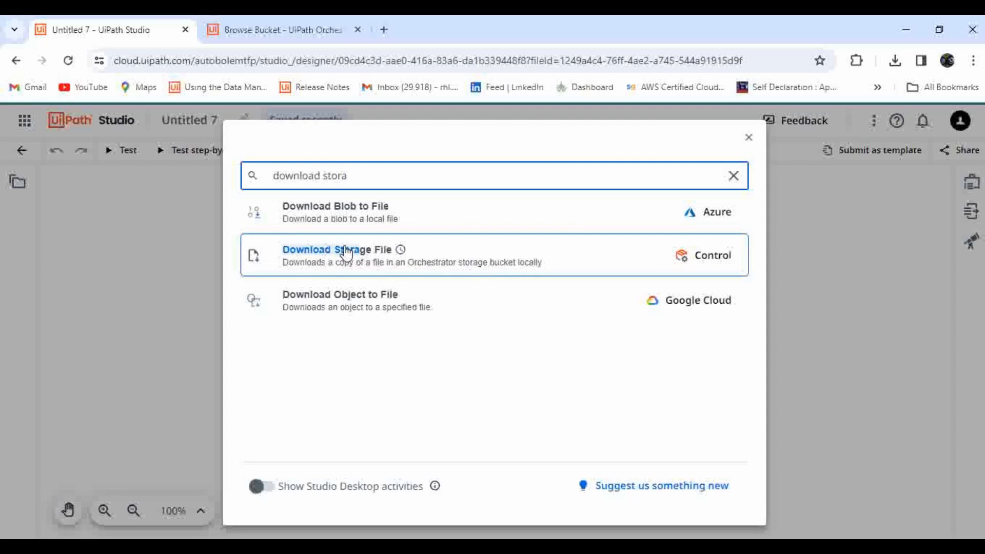
pyautogui.click(345, 255)
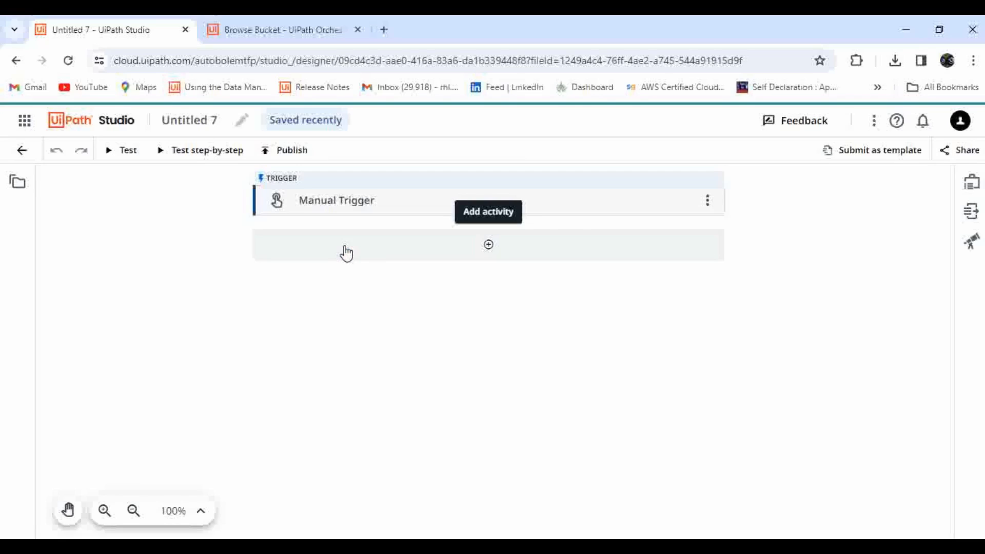
pyautogui.click(488, 245)
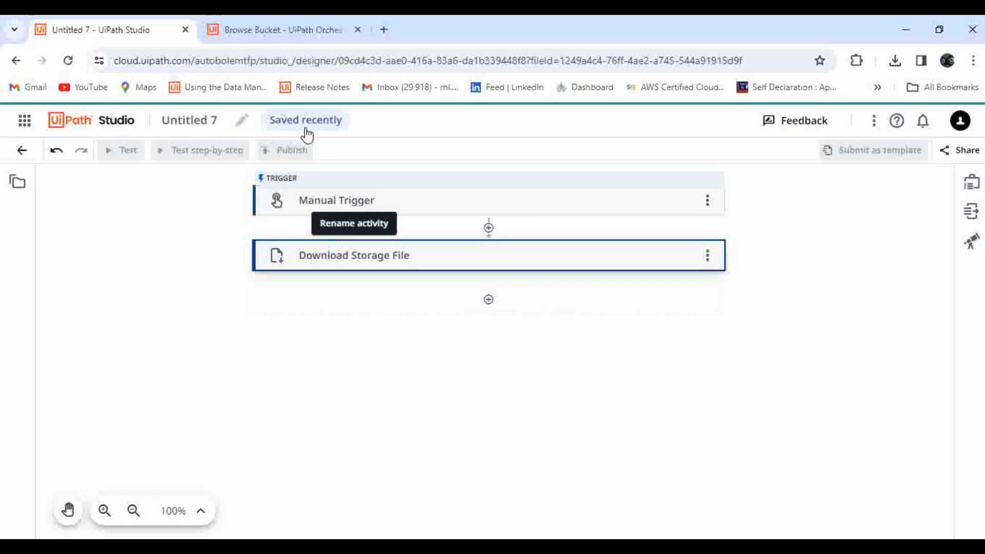
pyautogui.click(283, 30)
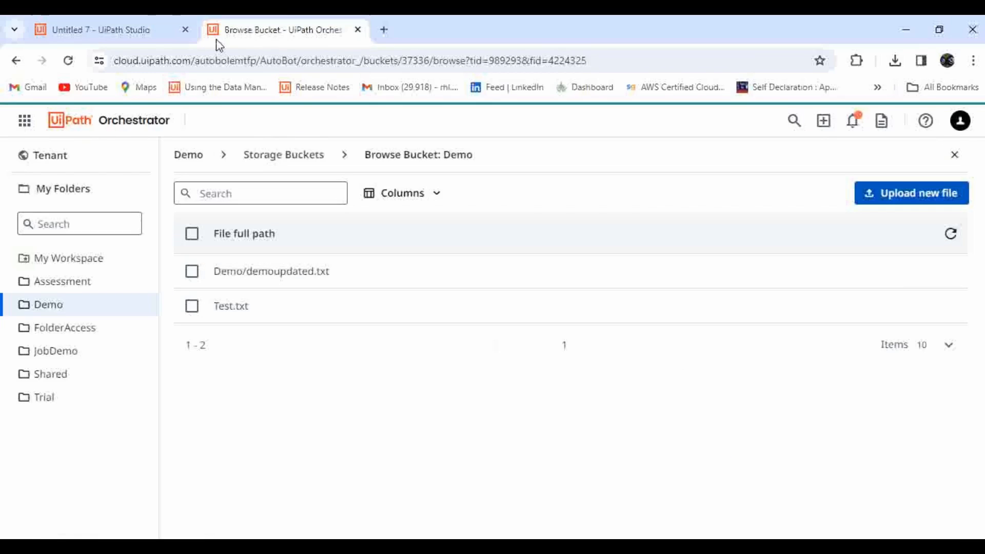
# Set Download Storage File to folder Demo, bucket Demo, and file Test.txt
pyautogui.click(95, 29)
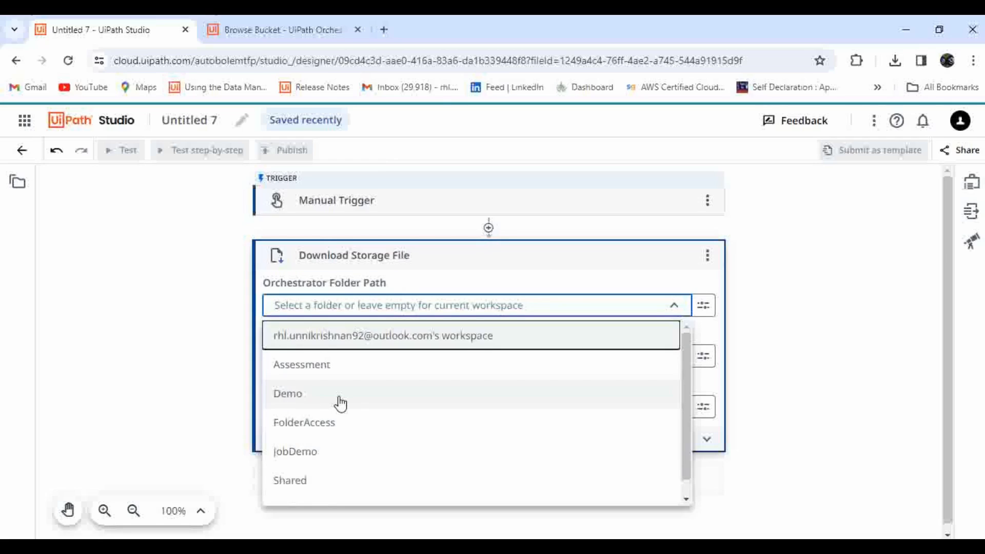
pyautogui.moveTo(375, 385)
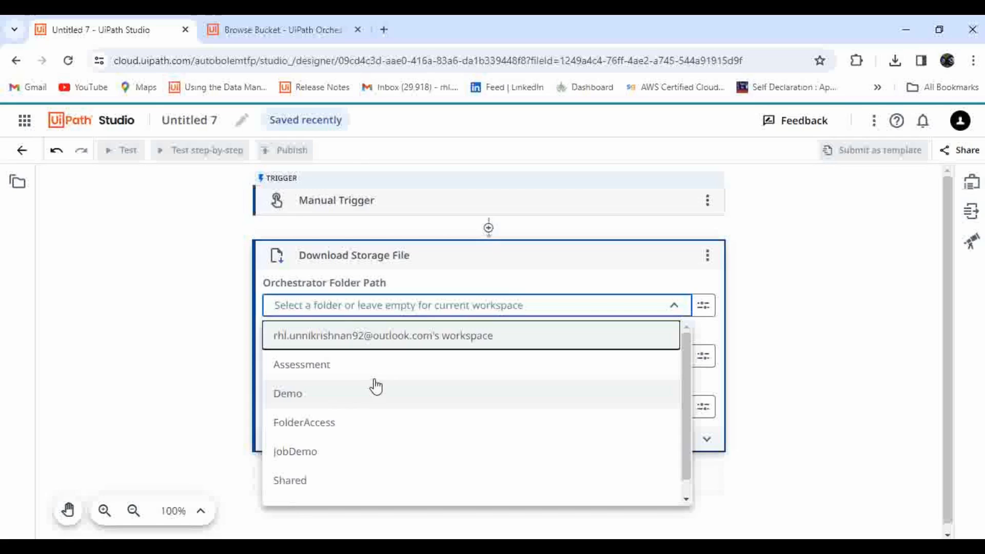
pyautogui.moveTo(311, 393)
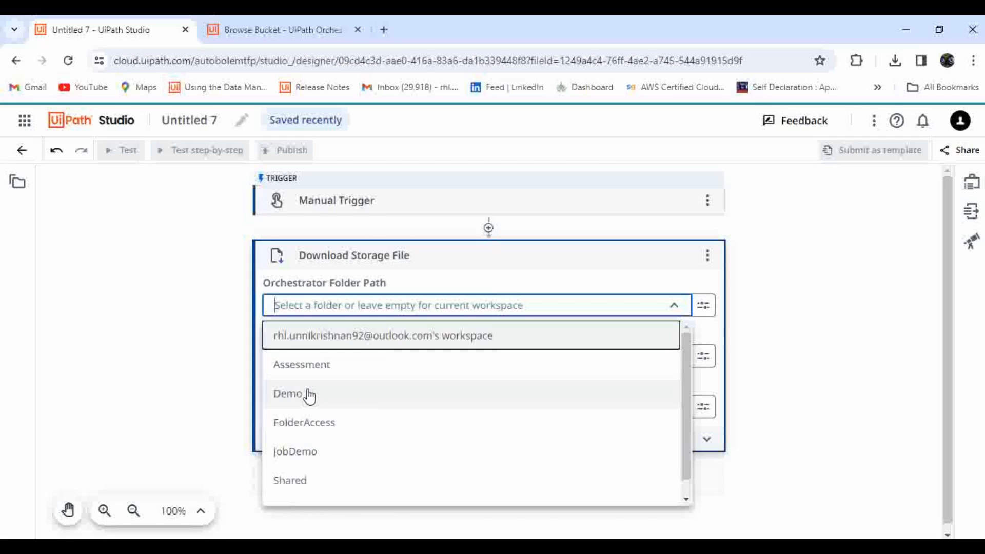
pyautogui.click(289, 394)
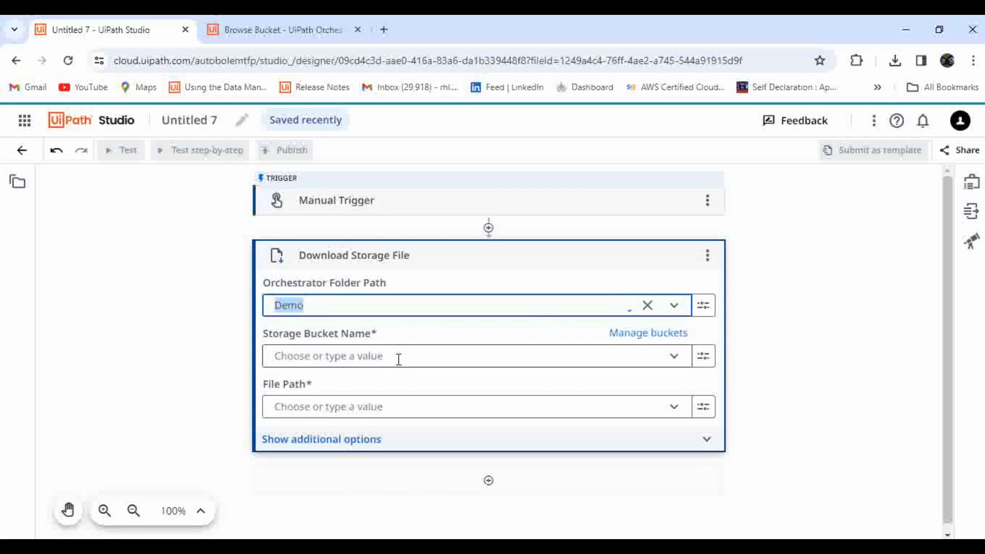
pyautogui.click(471, 355)
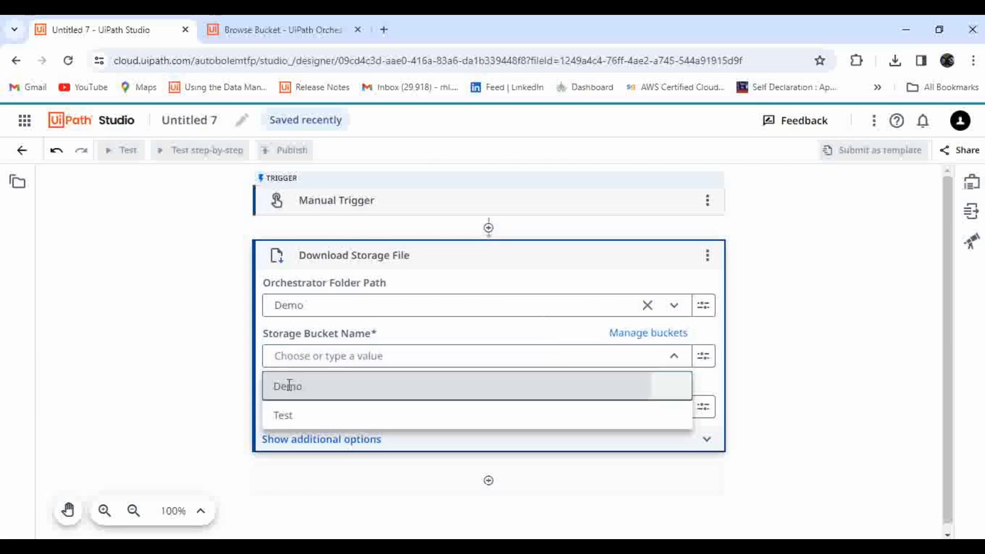
pyautogui.click(287, 385)
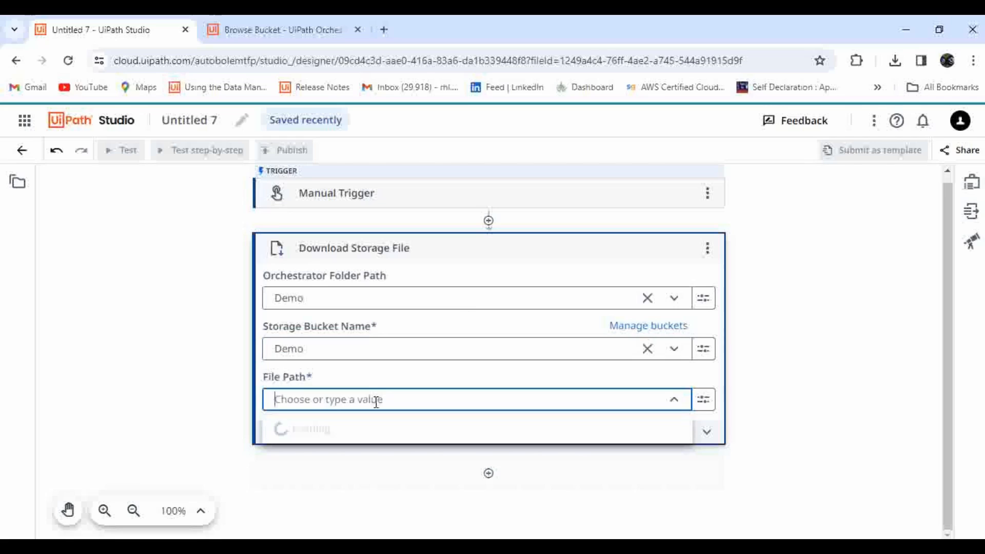
pyautogui.click(477, 399)
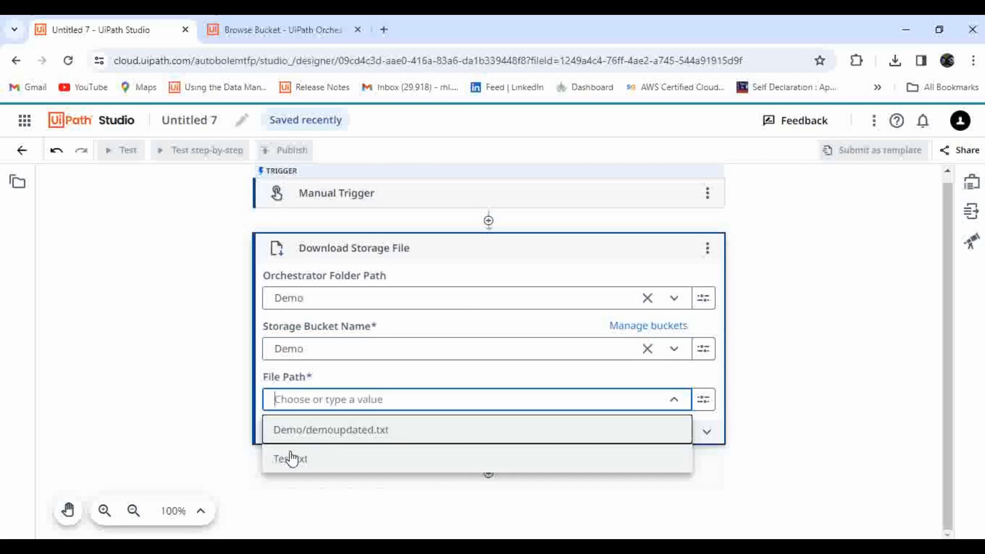
pyautogui.click(291, 458)
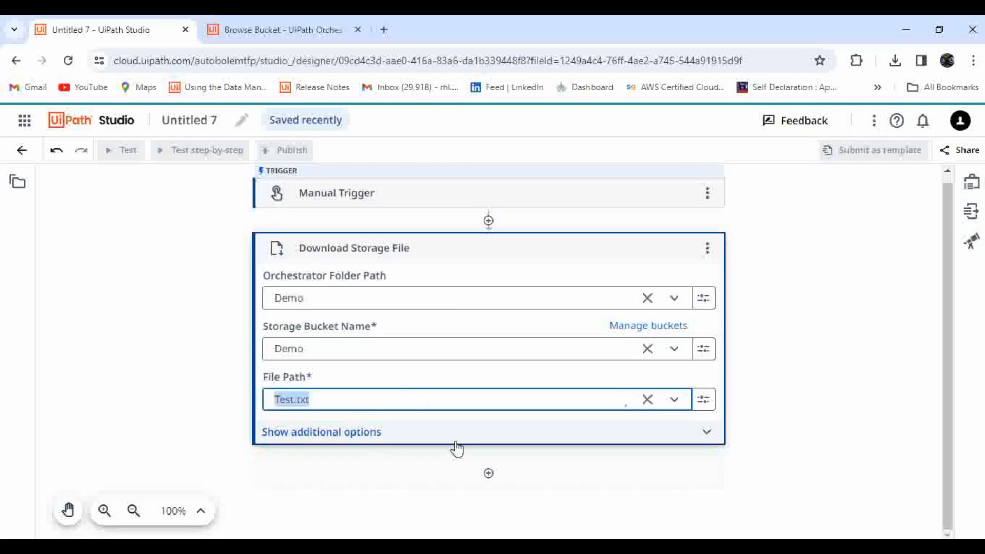
# Set the download to continue on error, save locally as Demo.txt, and expand Output
pyautogui.click(321, 431)
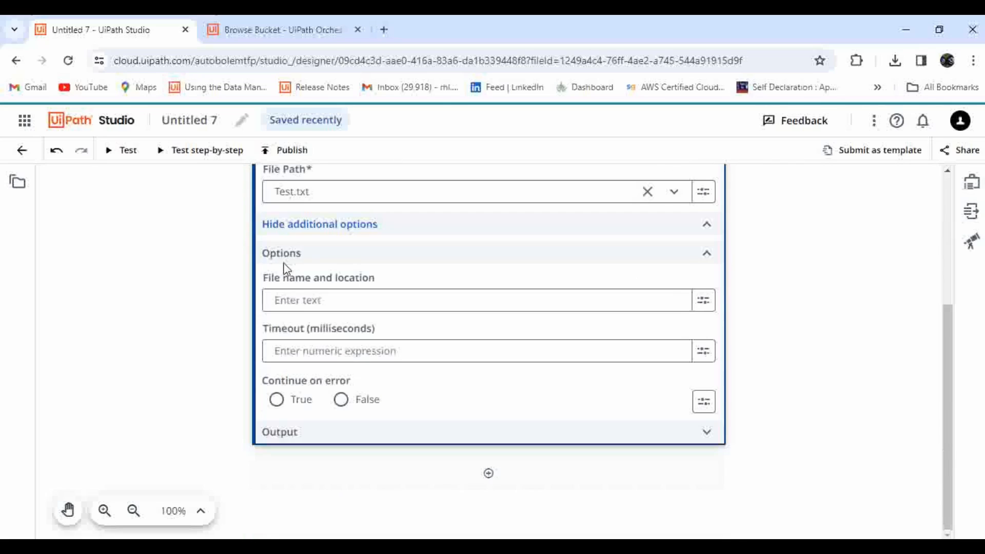
pyautogui.click(477, 300)
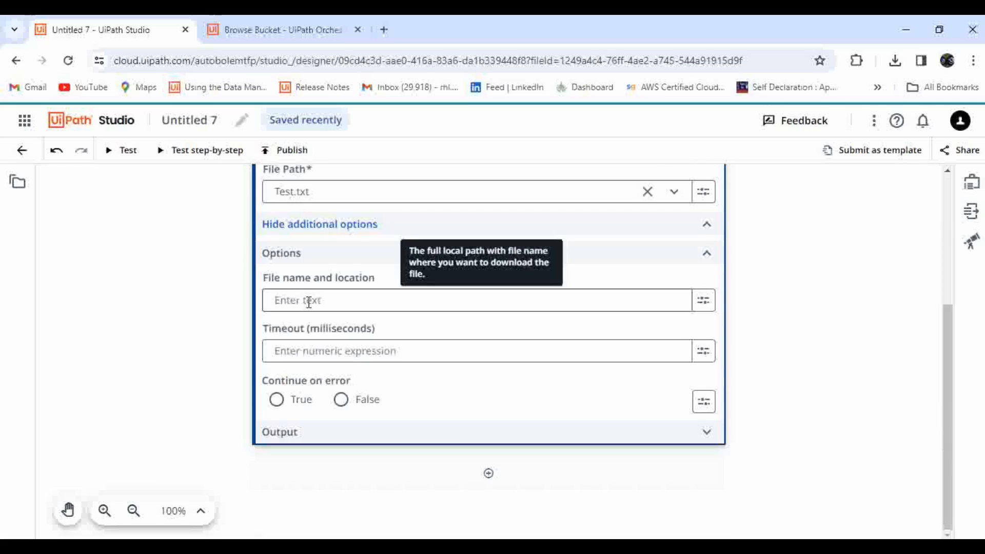
pyautogui.click(277, 399)
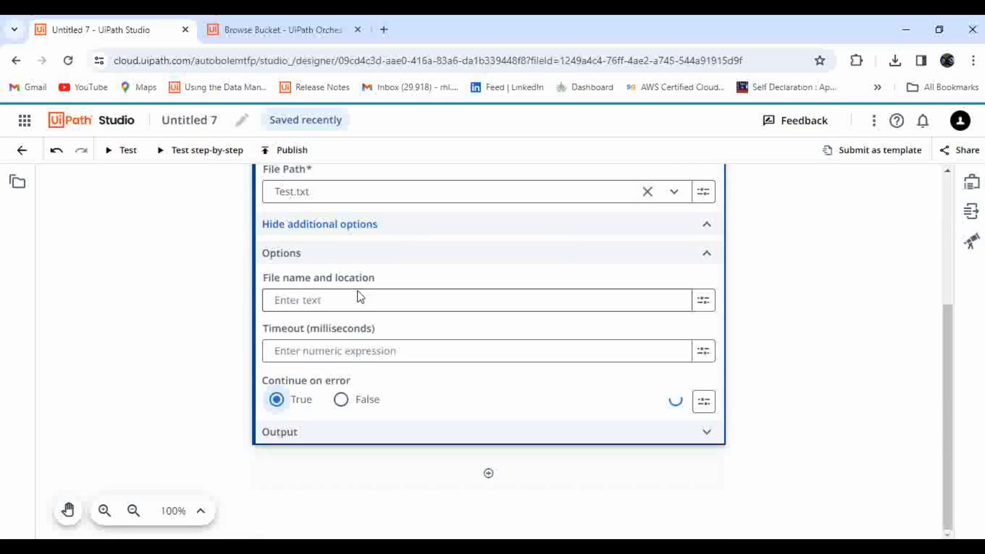
pyautogui.click(477, 300)
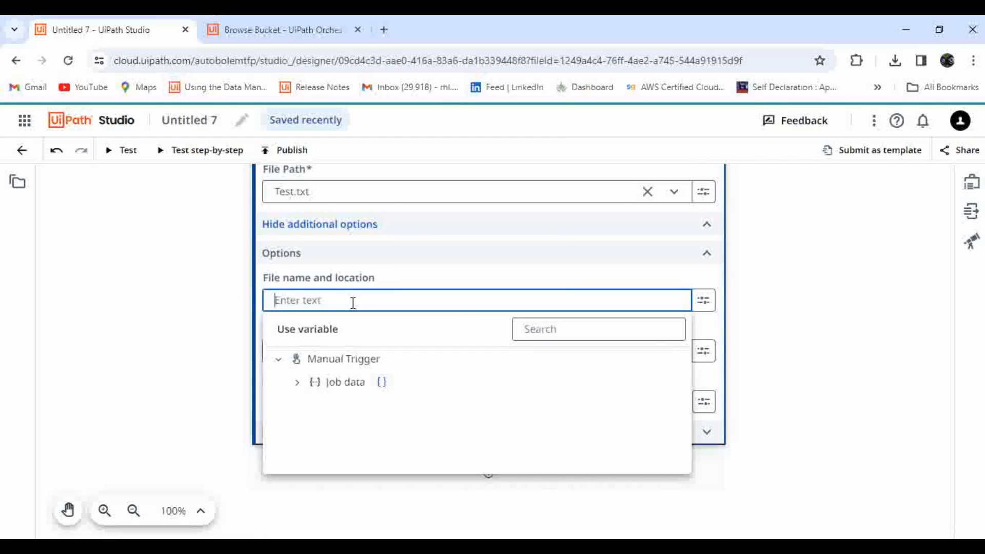
pyautogui.write('Test')
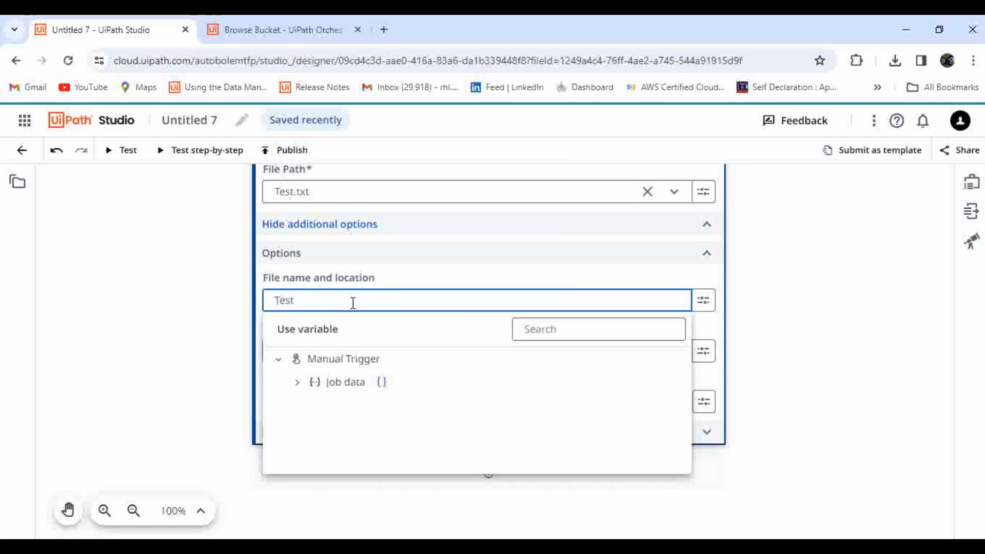
pyautogui.press('Backspace')
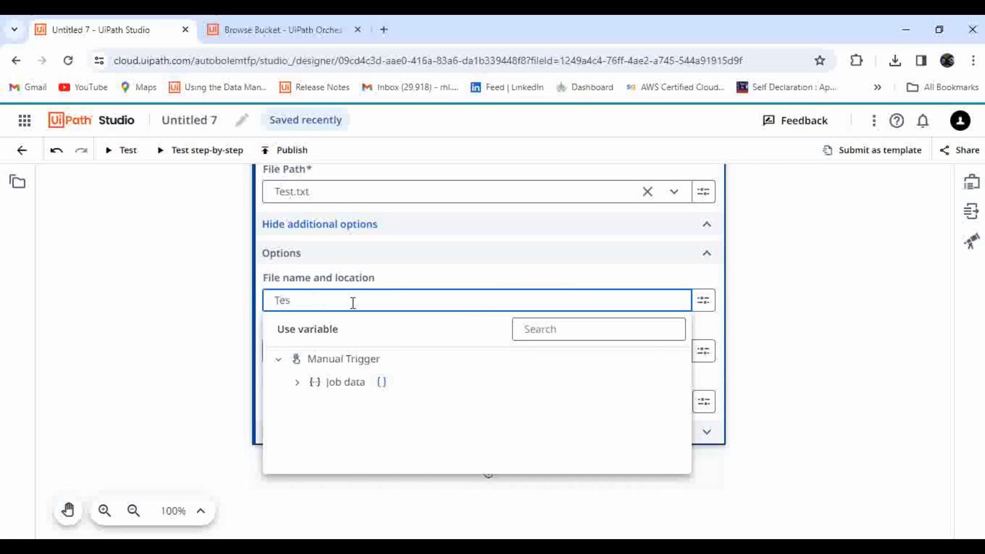
pyautogui.write('Demo.')
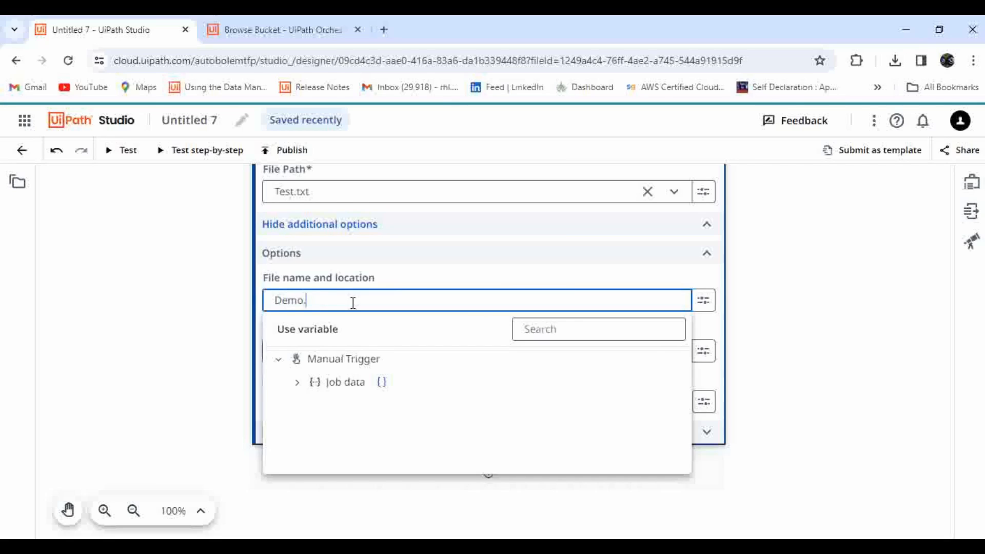
pyautogui.write('txt')
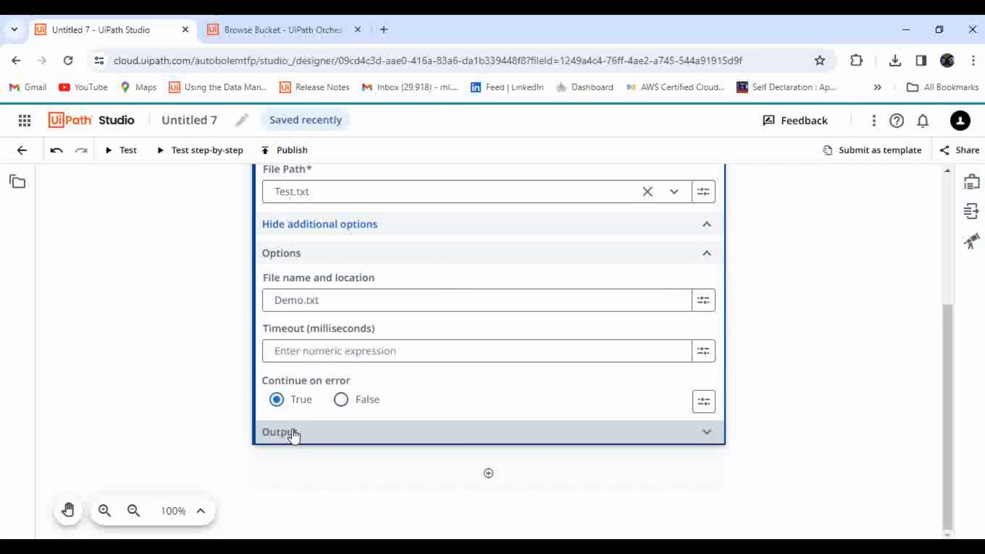
pyautogui.click(280, 431)
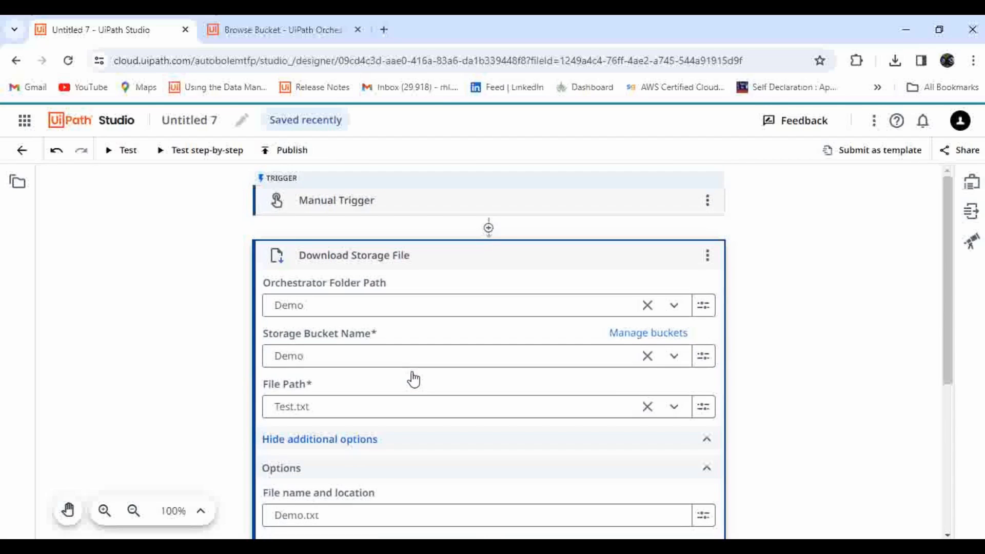
pyautogui.scroll(-3)
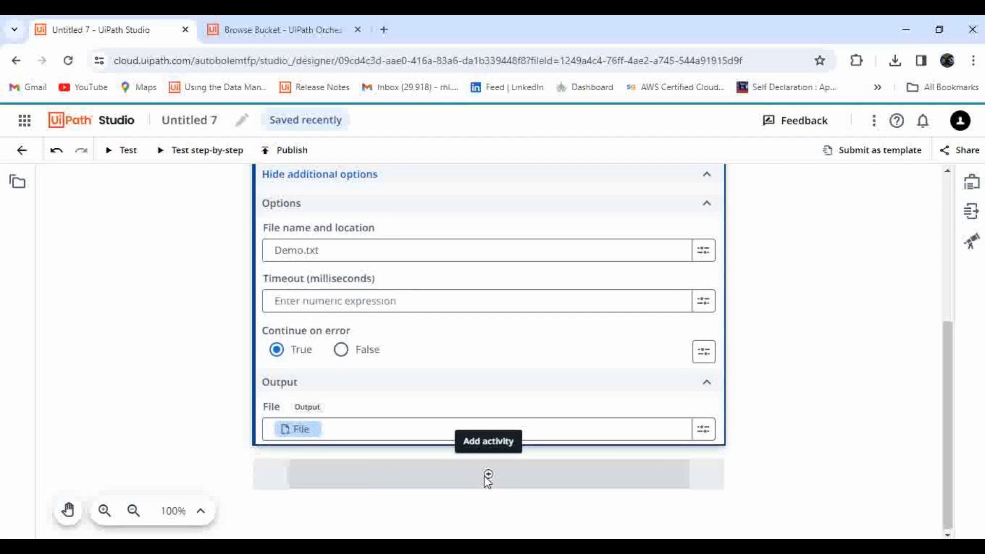
# Add a Log Message after the download that logs File > LocalPath
pyautogui.click(488, 474)
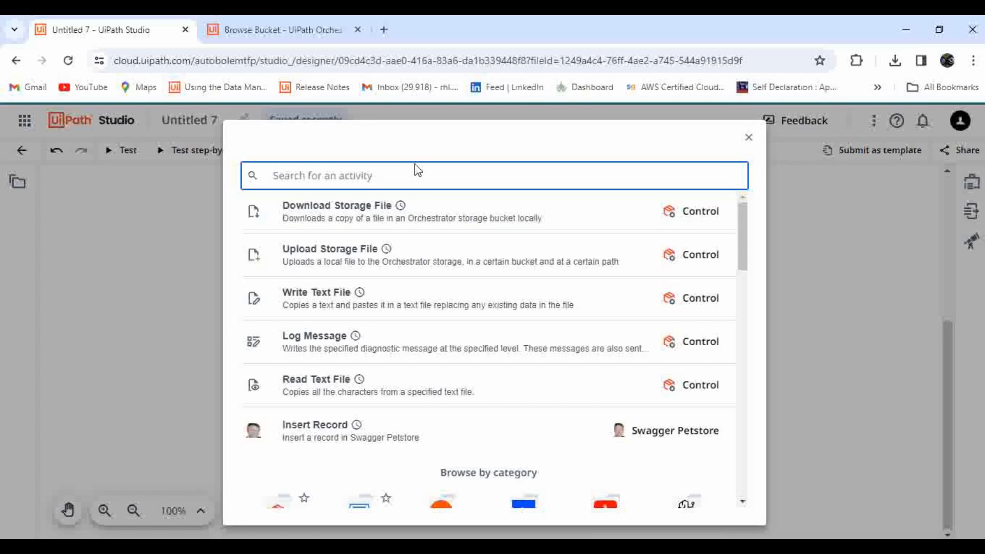
pyautogui.write('log')
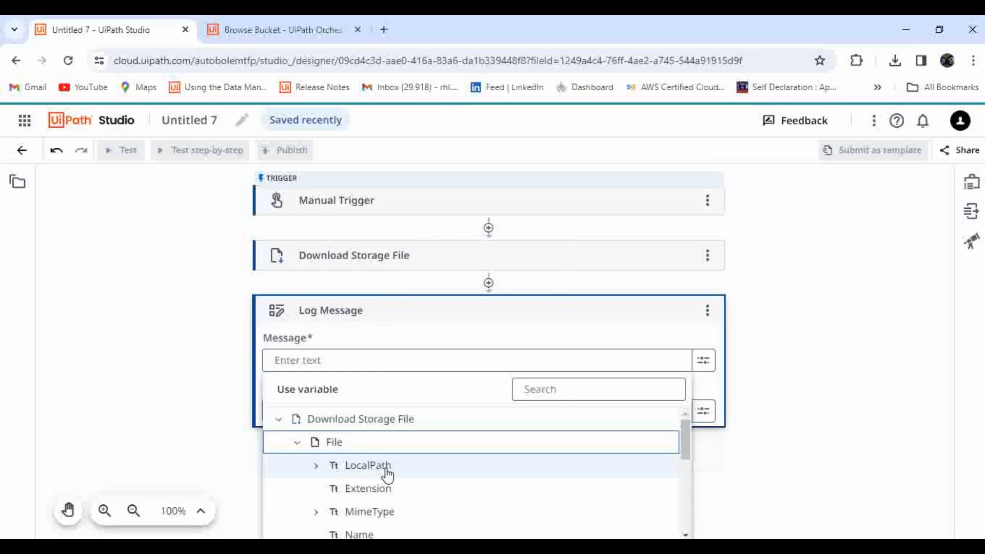
pyautogui.scroll(-3)
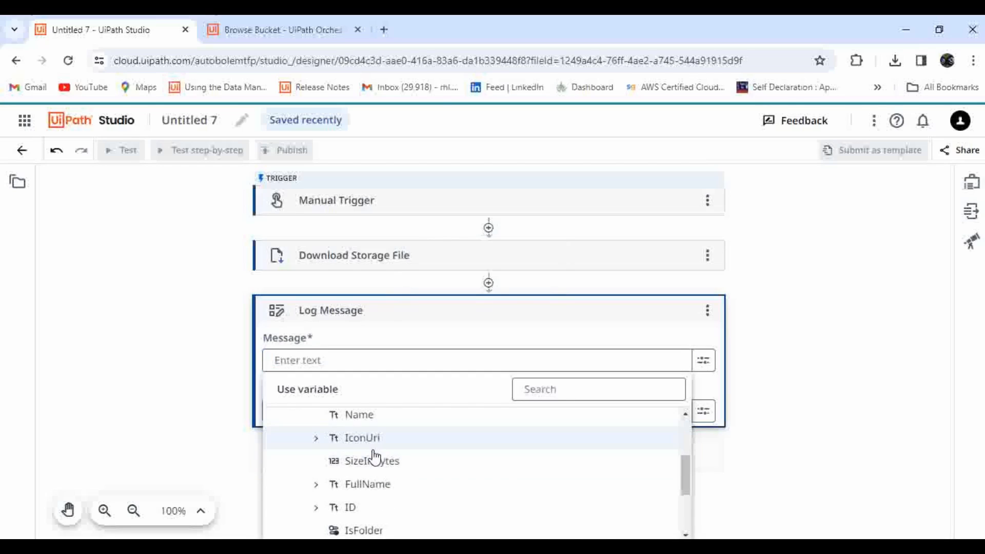
pyautogui.click(316, 438)
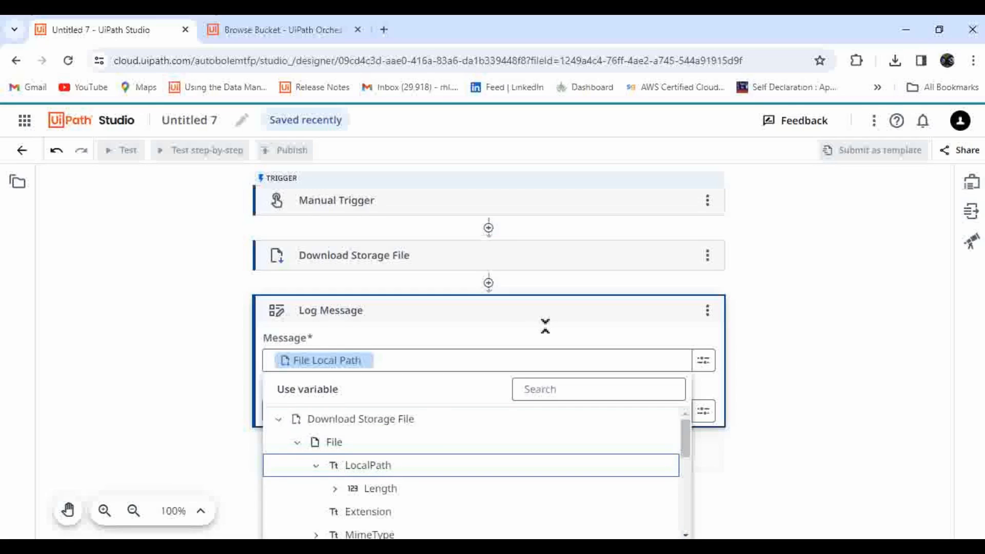
pyautogui.click(367, 464)
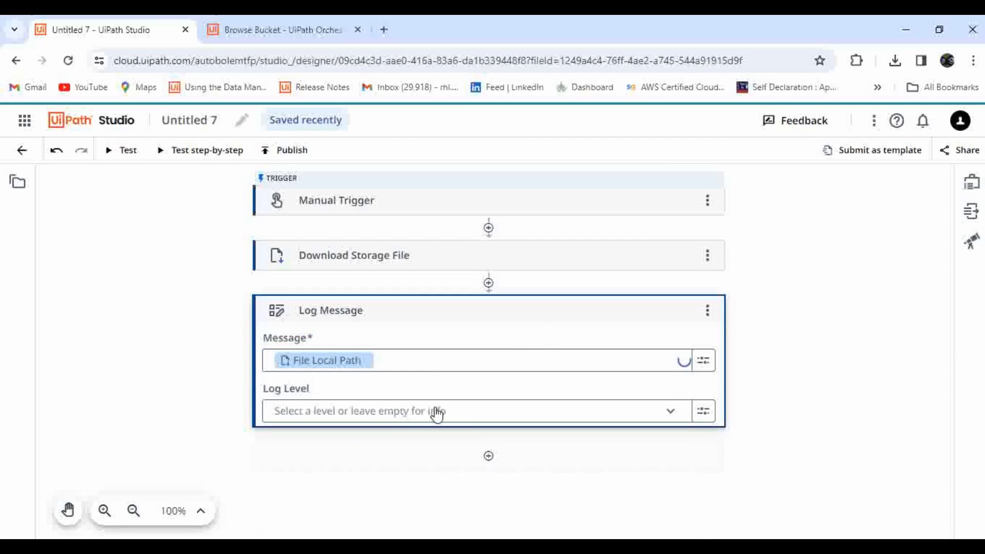
pyautogui.click(488, 456)
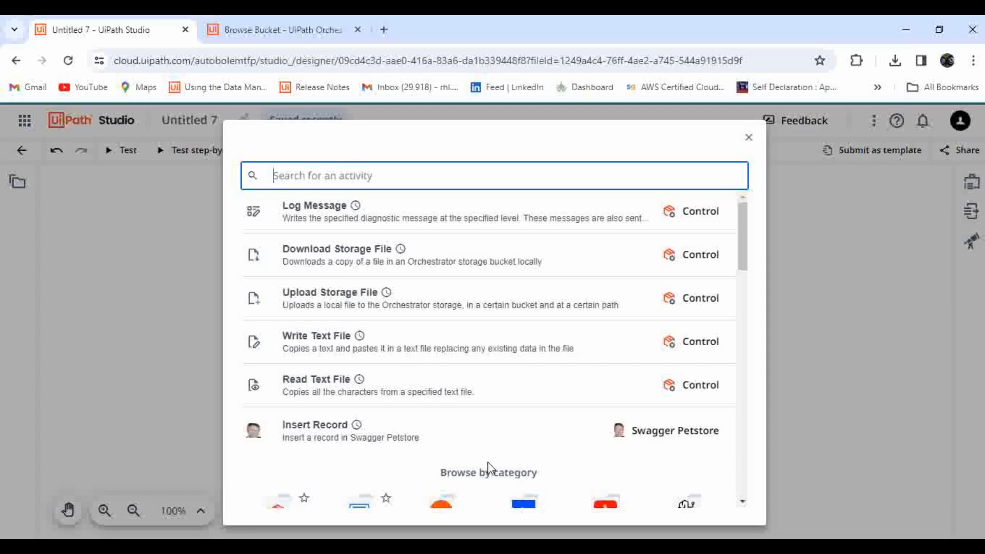
# Add Read Text File with Continue On Error True, expanding its File and Output settings
pyautogui.write('read')
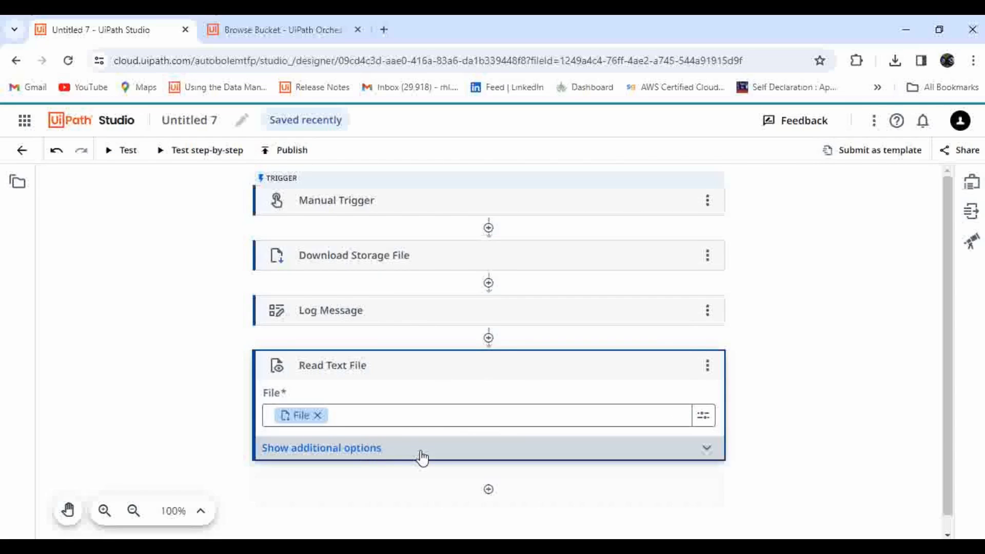
pyautogui.click(321, 447)
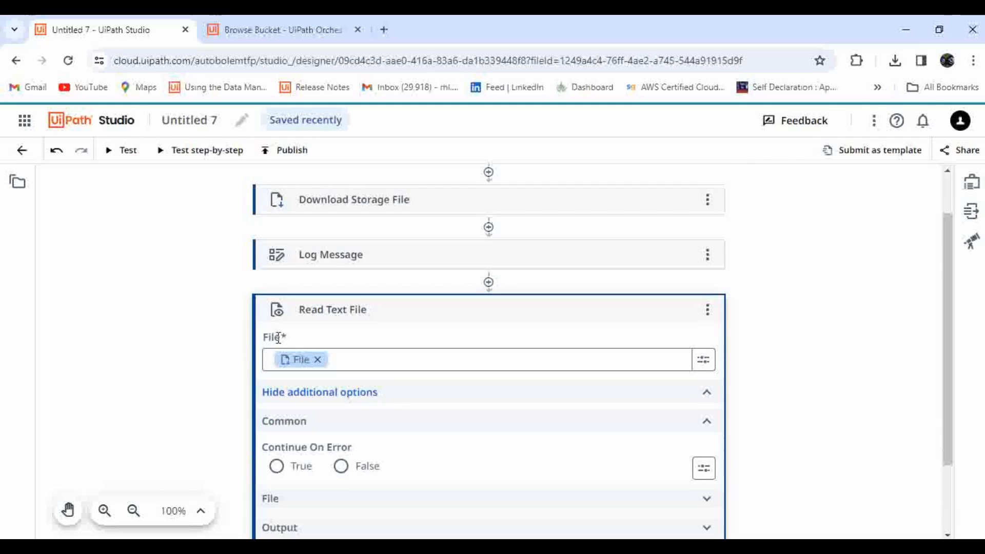
pyautogui.scroll(-3)
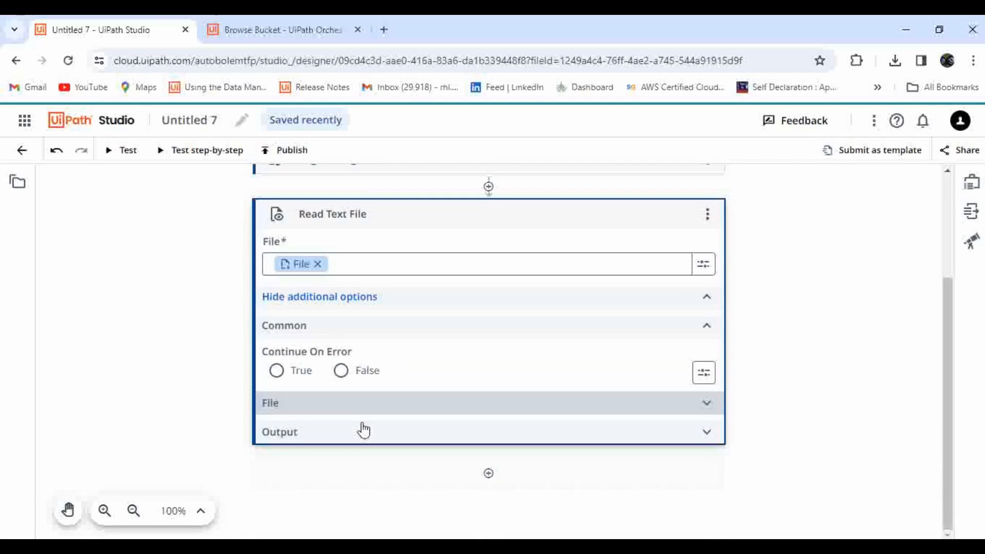
pyautogui.click(276, 370)
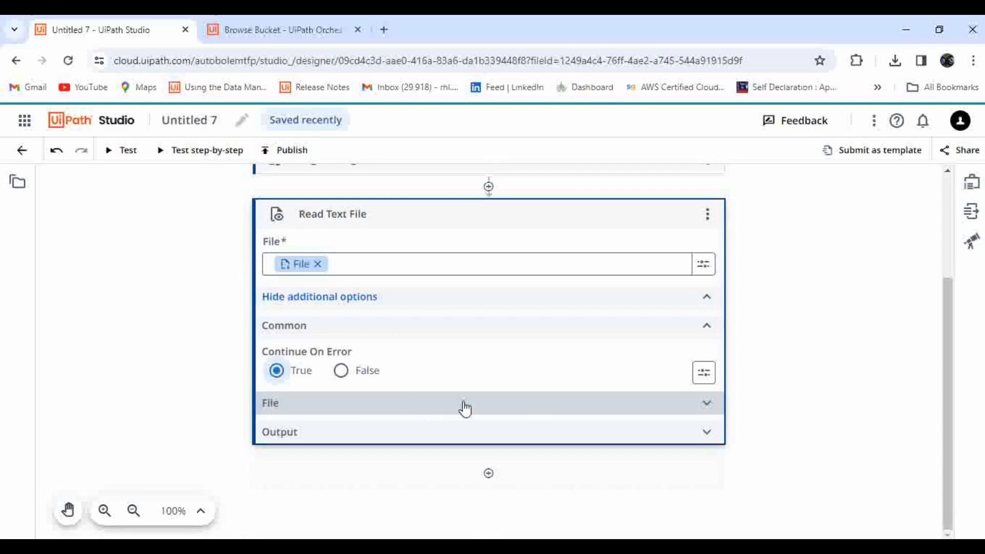
pyautogui.click(465, 403)
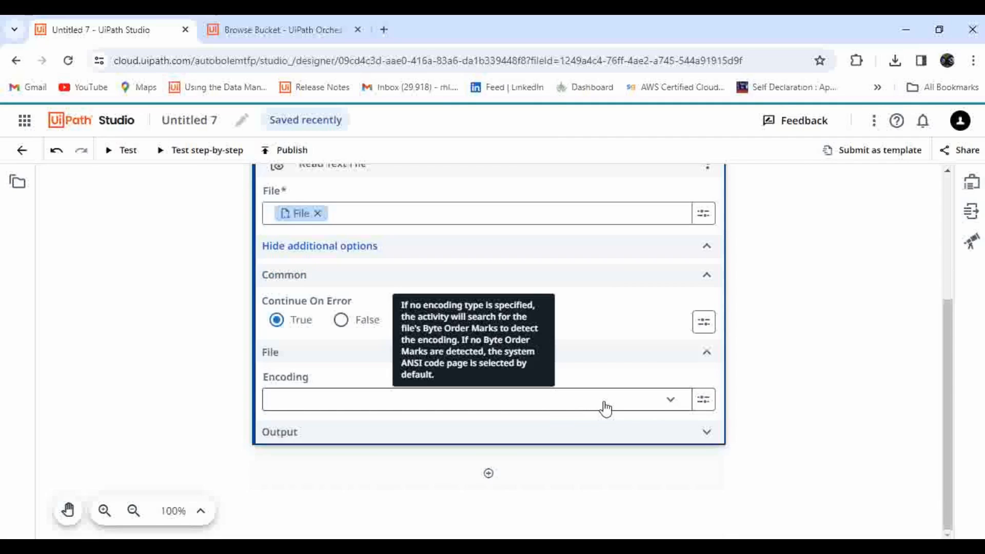
pyautogui.click(670, 399)
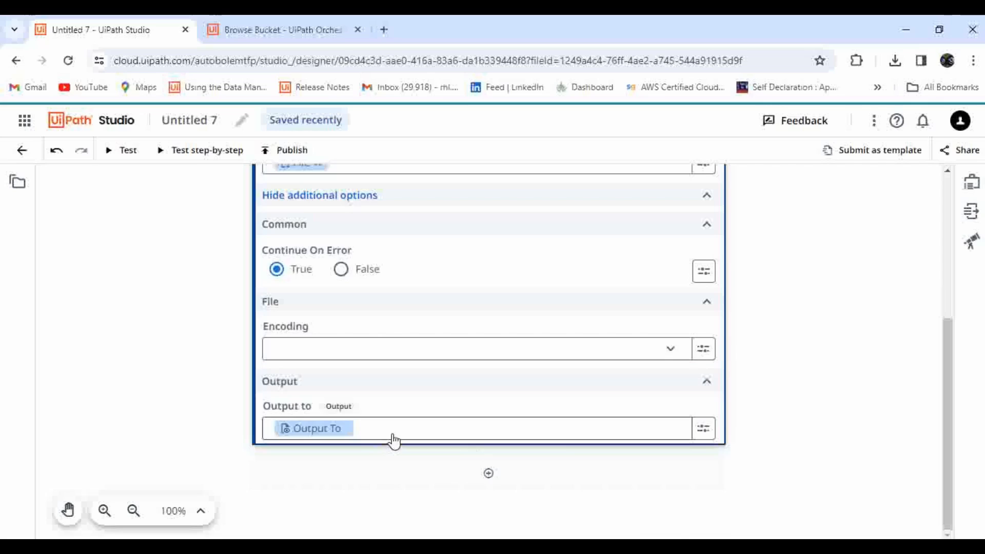
pyautogui.moveTo(367, 437)
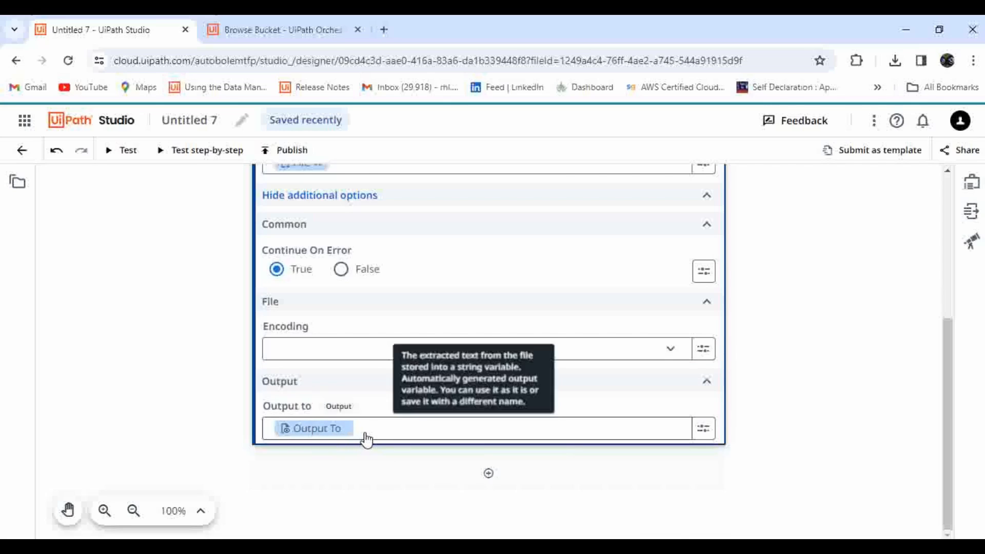
pyautogui.moveTo(336, 429)
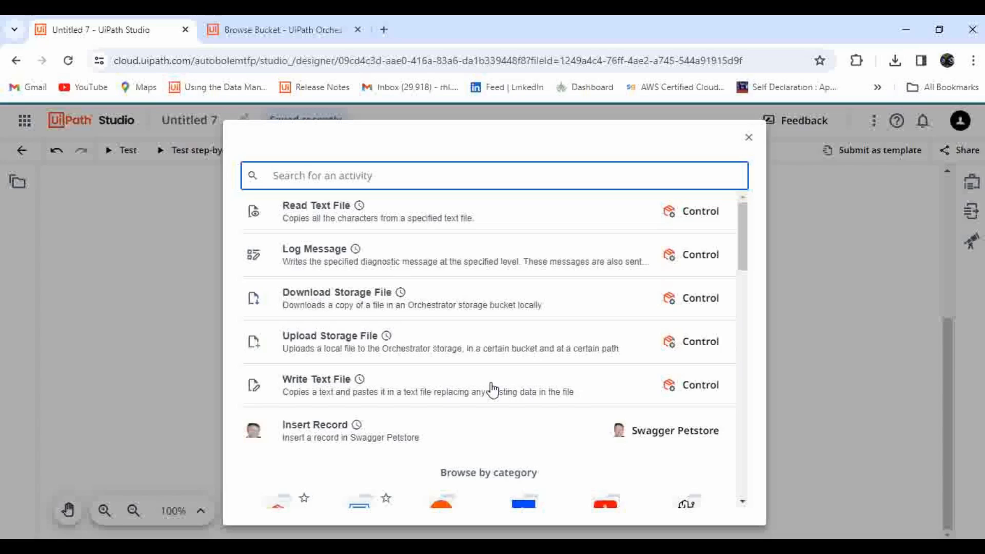
# Add Log Message 1 with its Message set to the Read Text File output
pyautogui.click(316, 379)
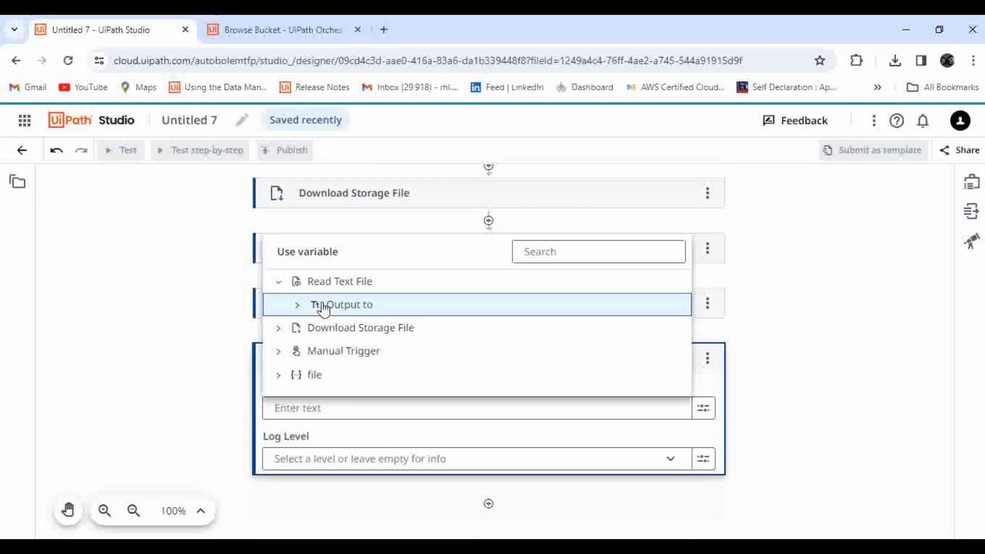
pyautogui.click(348, 305)
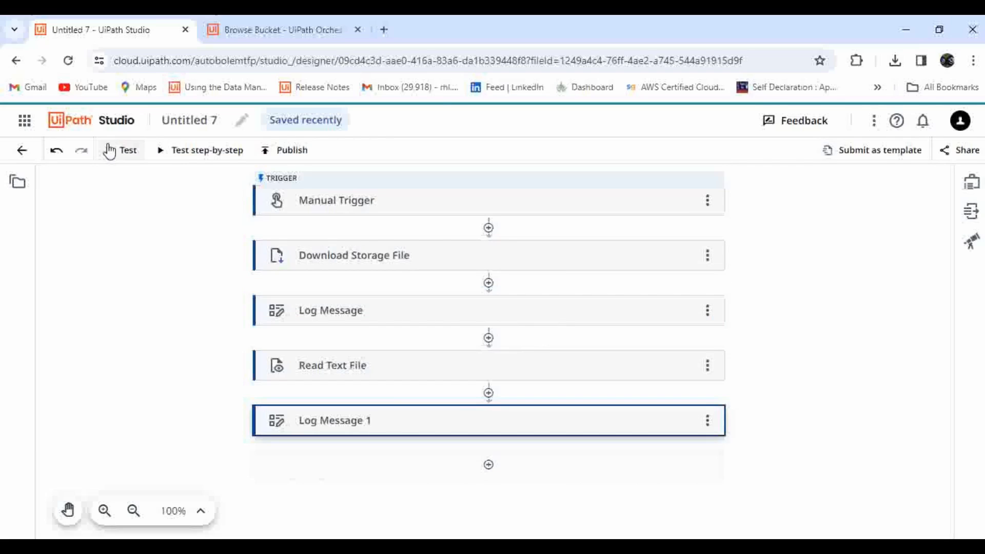
# Test-run the five-step workflow; all steps succeed and the log shows 'Hello'
pyautogui.click(128, 149)
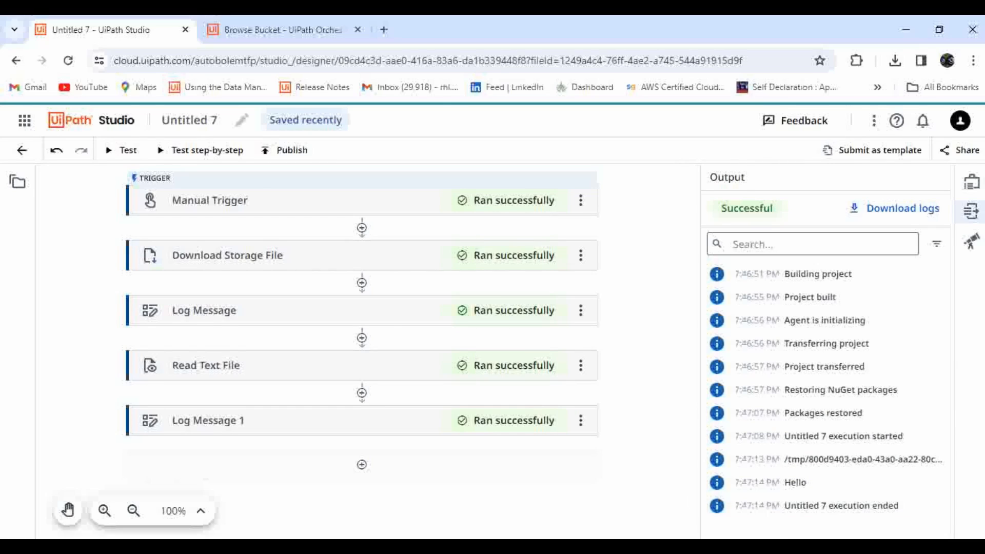
pyautogui.moveTo(637, 351)
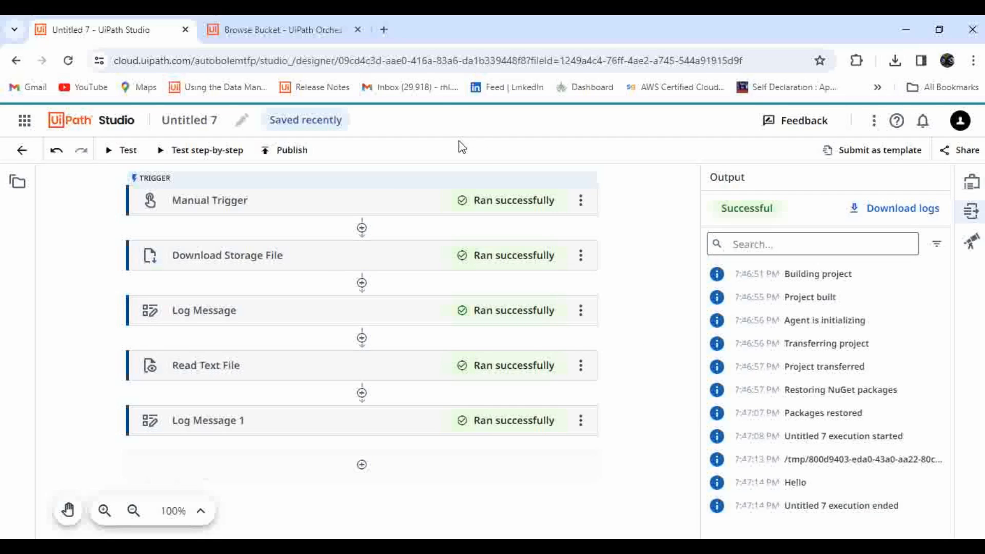
pyautogui.moveTo(467, 148)
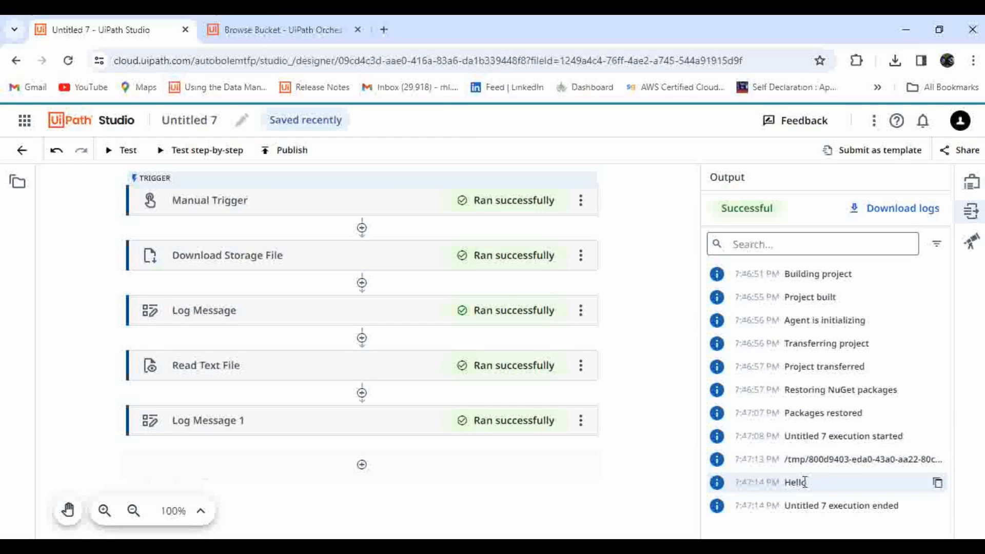
pyautogui.moveTo(823, 481)
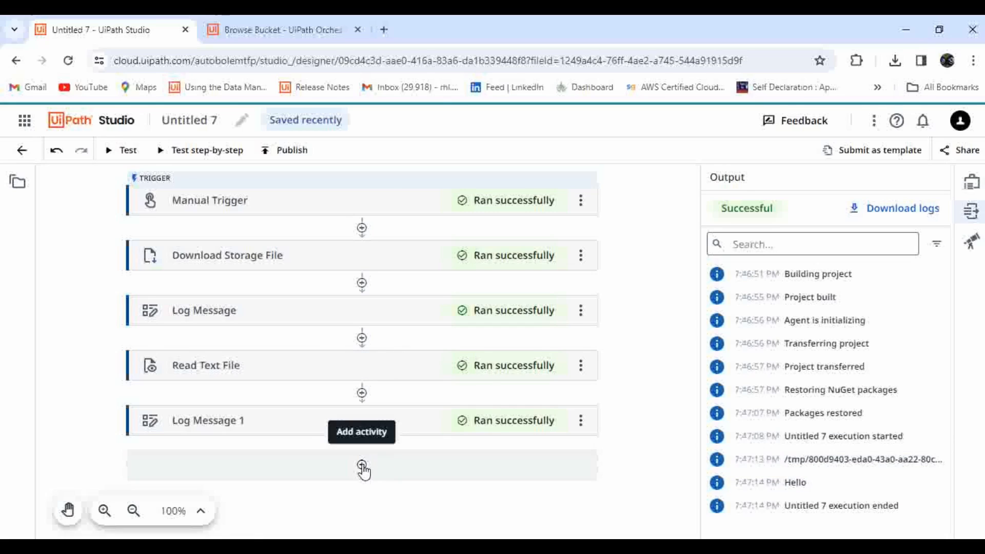
pyautogui.click(362, 470)
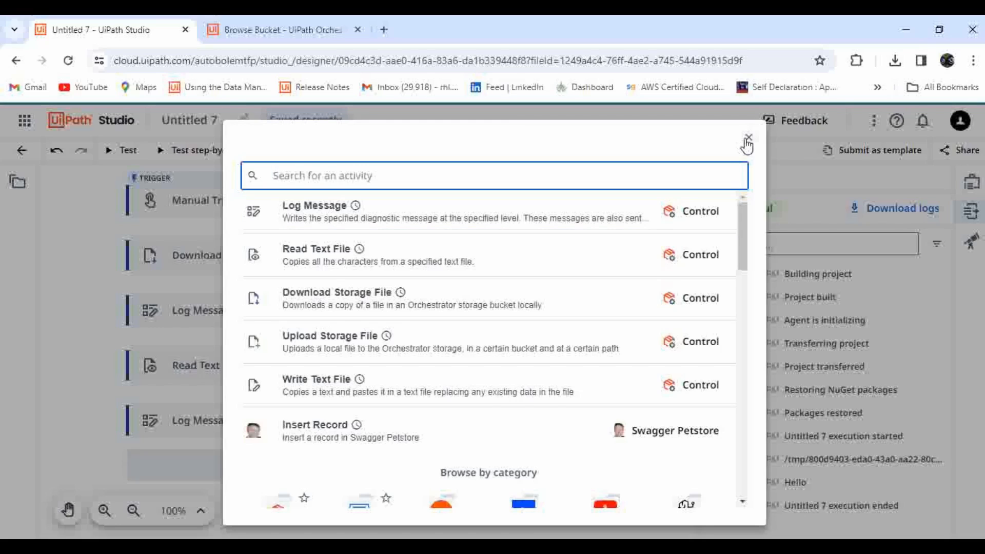
# Dismiss the open activity list and insert Write Text File below Log Message 1
pyautogui.click(747, 138)
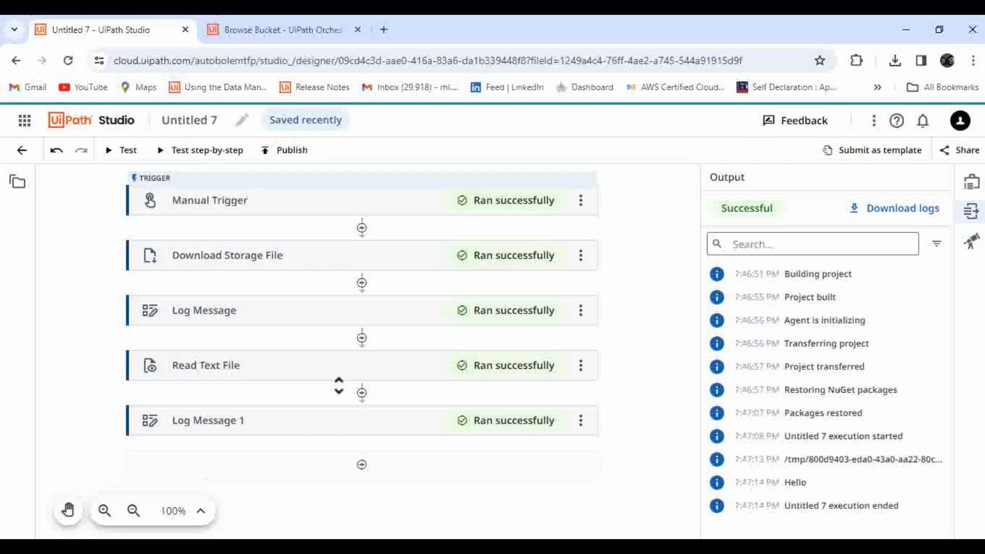
pyautogui.moveTo(362, 466)
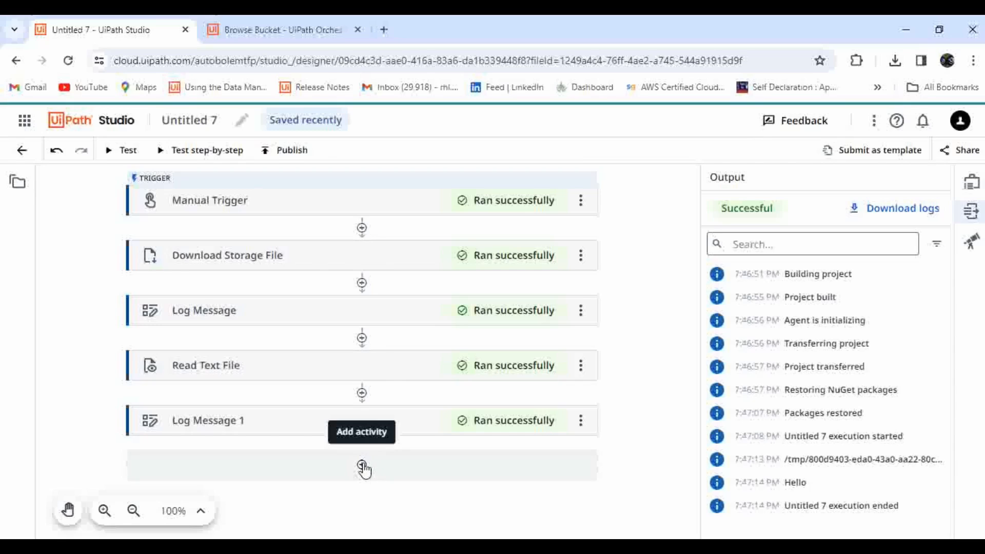
pyautogui.click(363, 467)
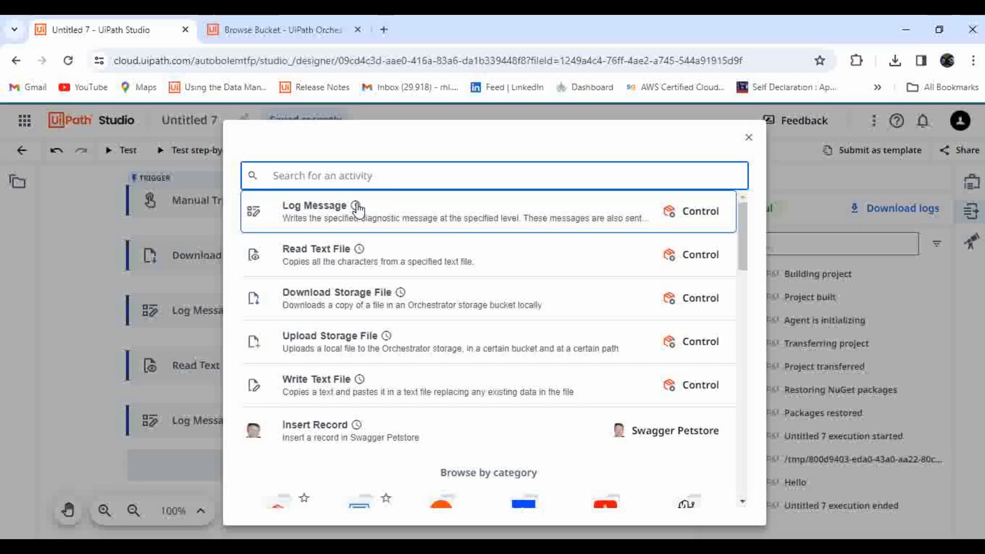
pyautogui.write('write te')
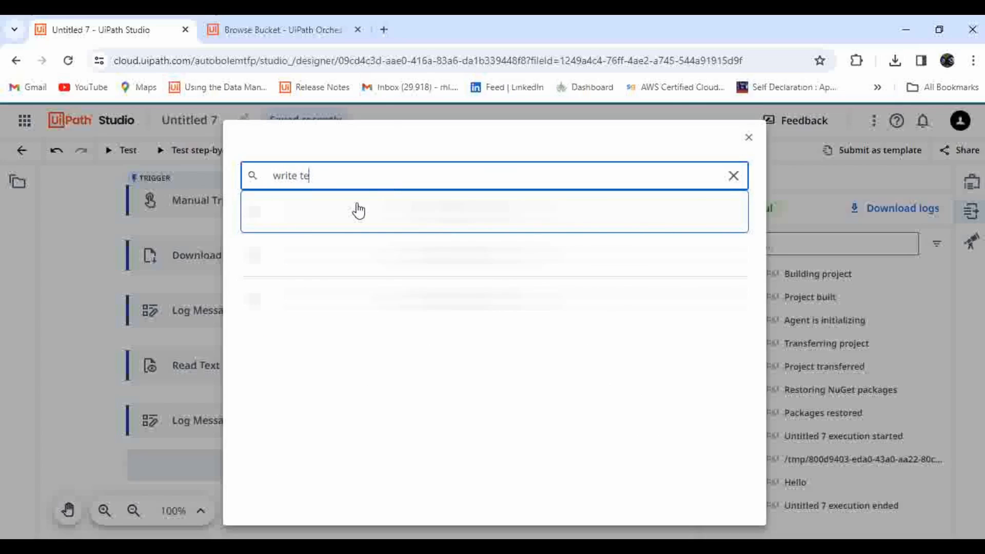
pyautogui.write('xt')
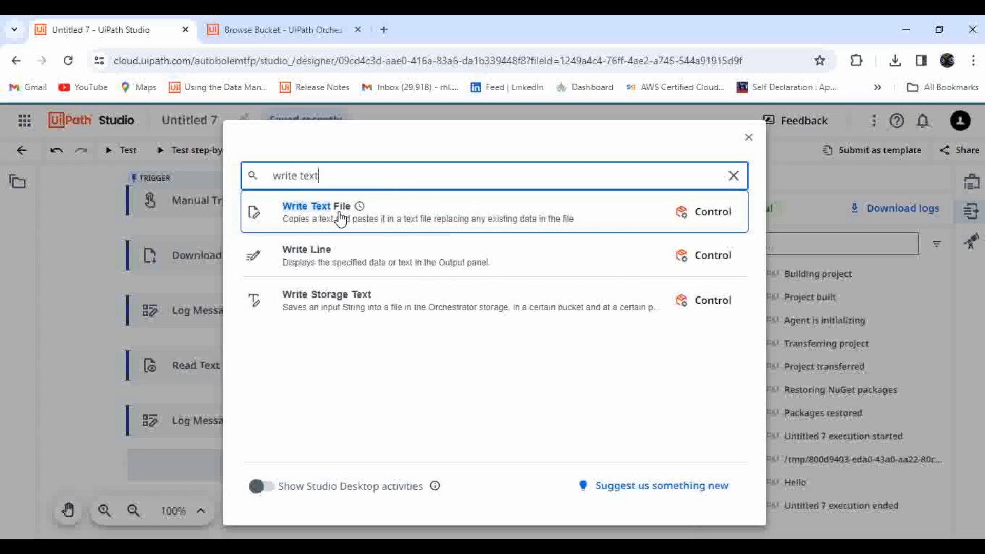
pyautogui.click(317, 206)
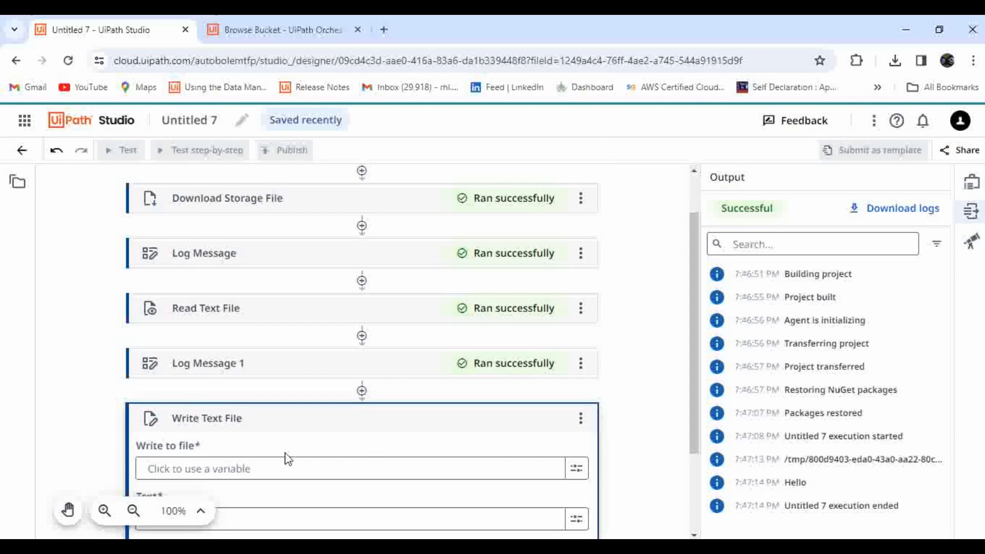
# Point Write to file at the downloaded File variable and set Text to "updated Text file"
pyautogui.click(352, 468)
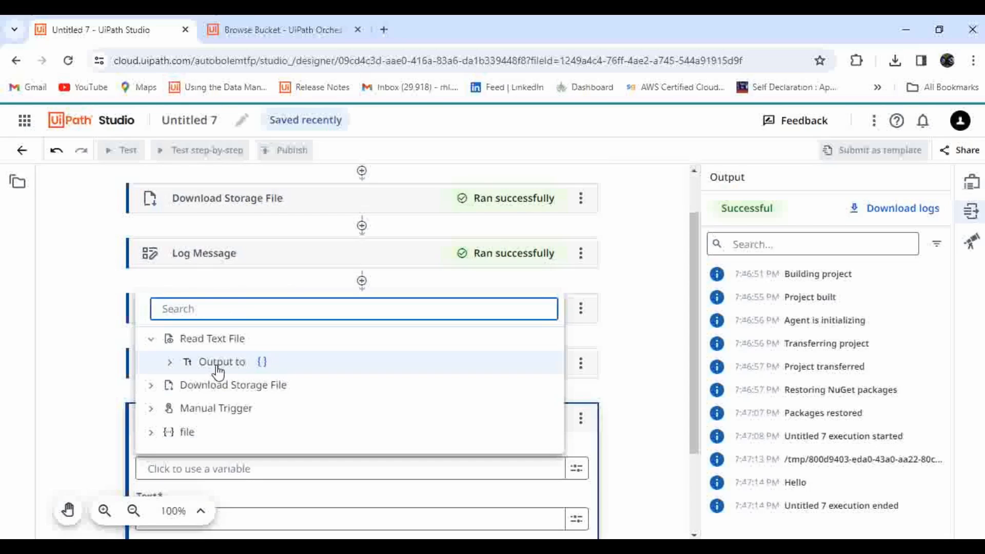
pyautogui.moveTo(180, 371)
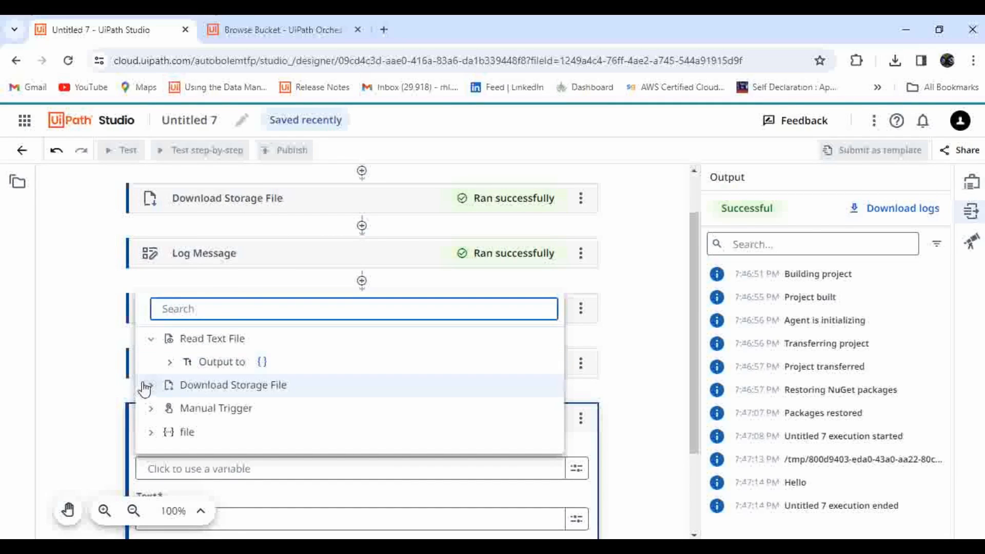
pyautogui.click(213, 338)
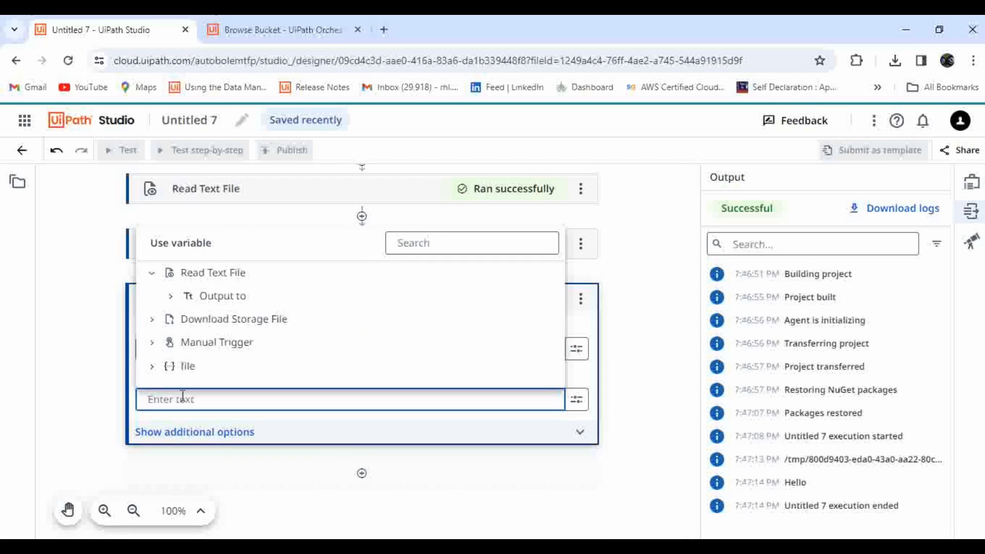
pyautogui.write('"u')
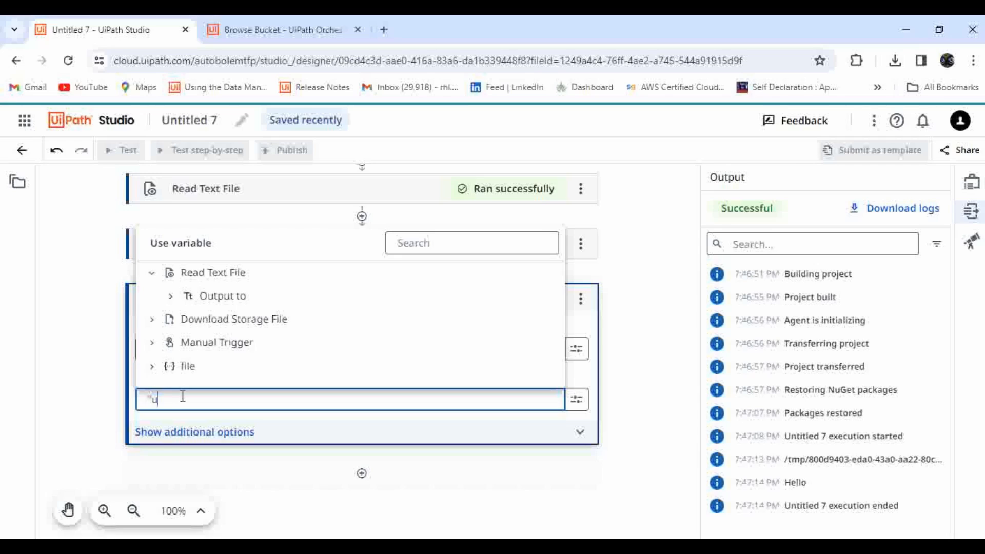
pyautogui.write('pdated Text f')
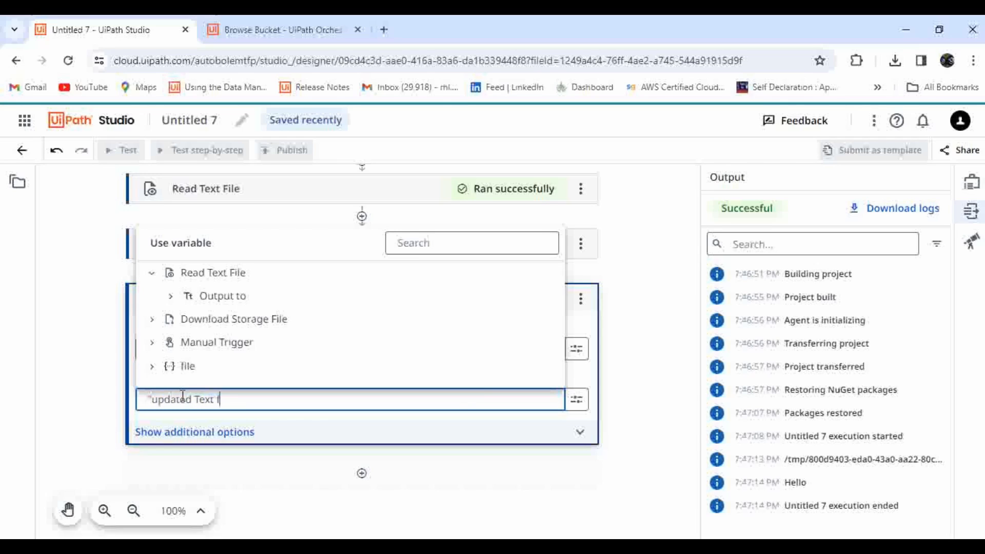
pyautogui.write('ile"')
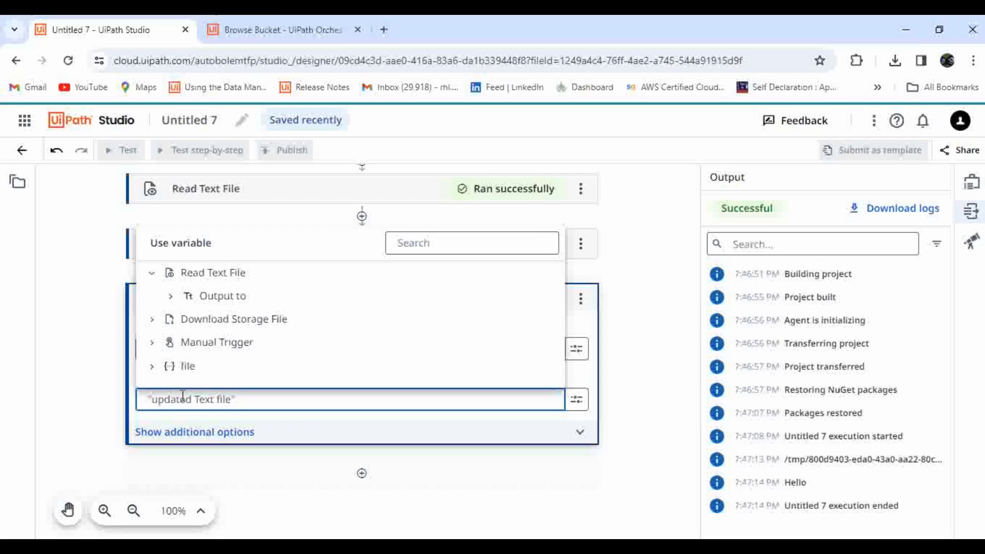
pyautogui.moveTo(590, 322)
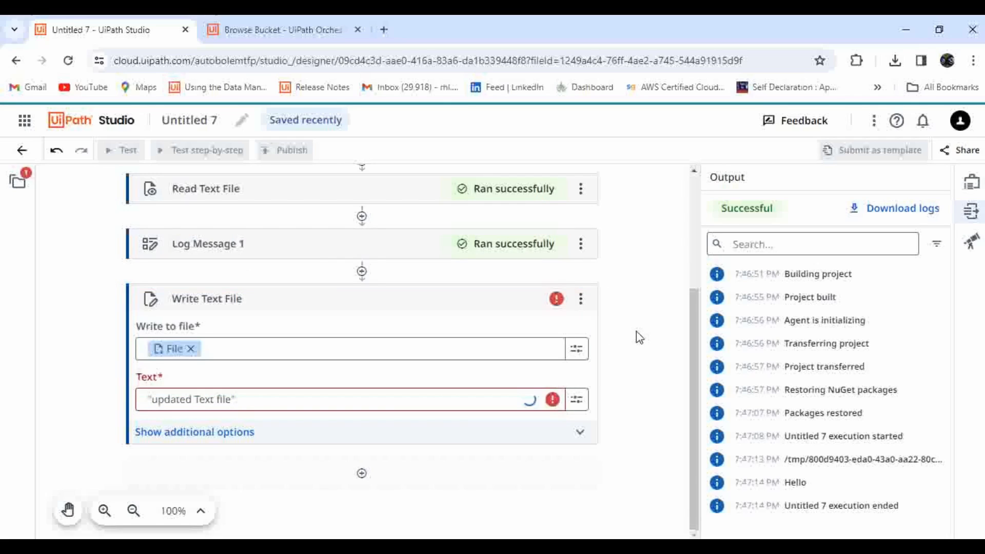
pyautogui.click(251, 400)
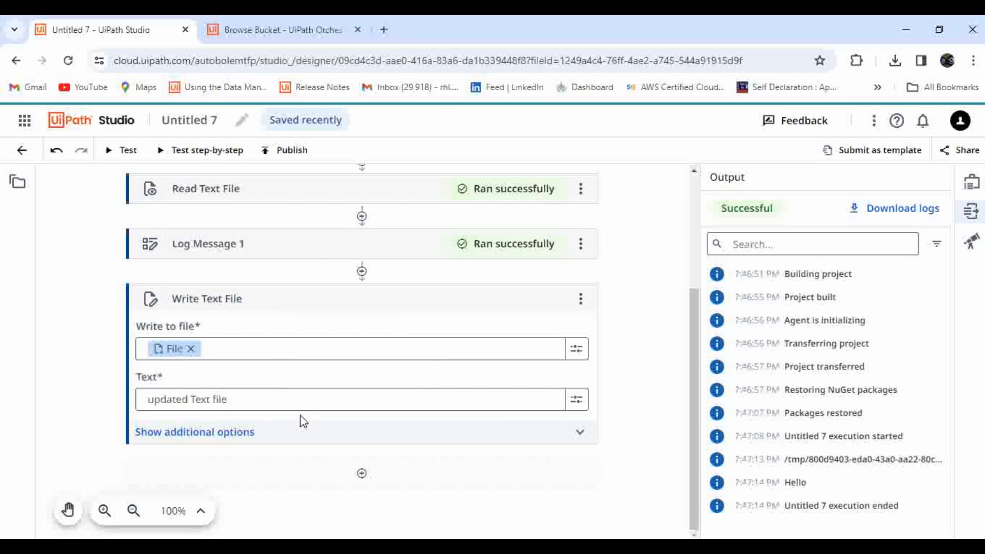
# Expand Write Text File's additional options and file encoding settings
pyautogui.click(194, 431)
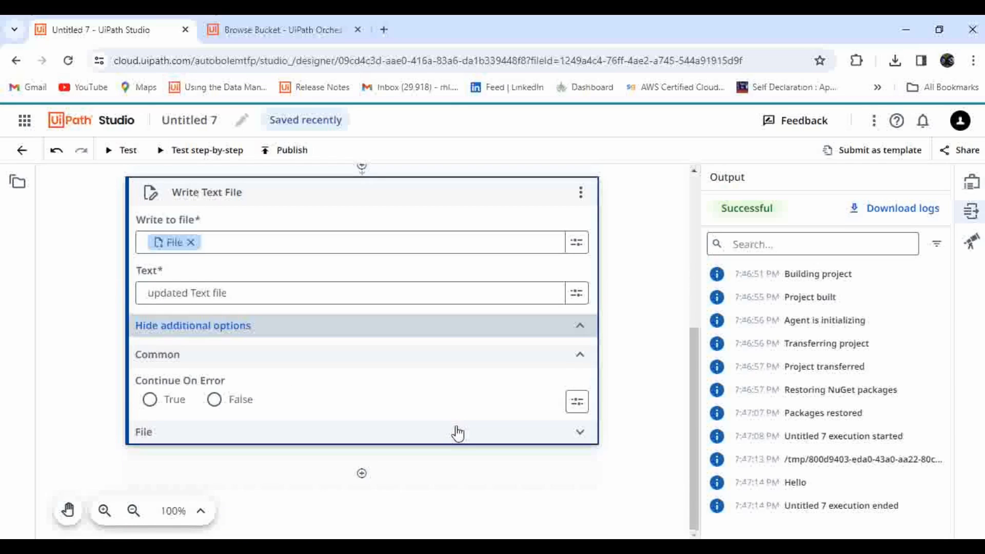
pyautogui.click(149, 399)
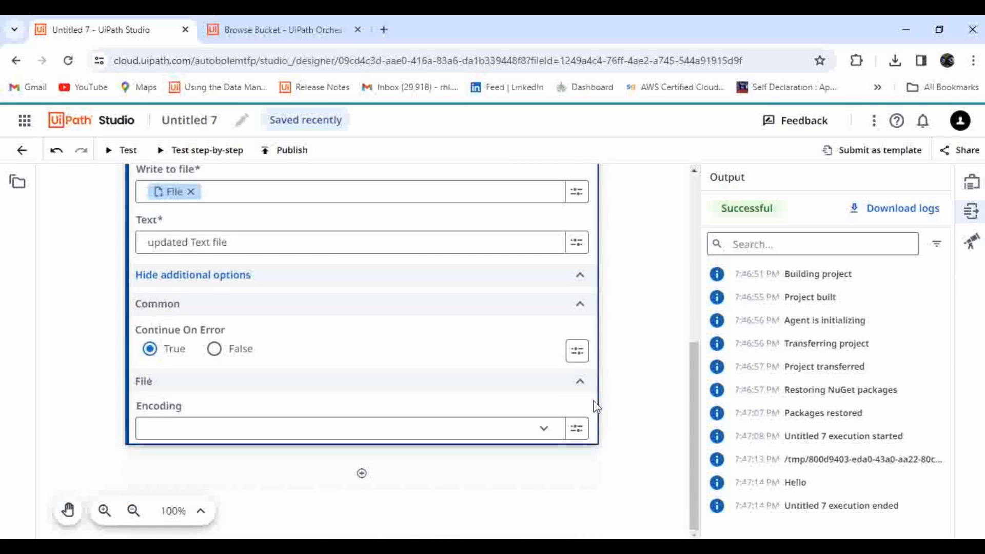
pyautogui.moveTo(438, 380)
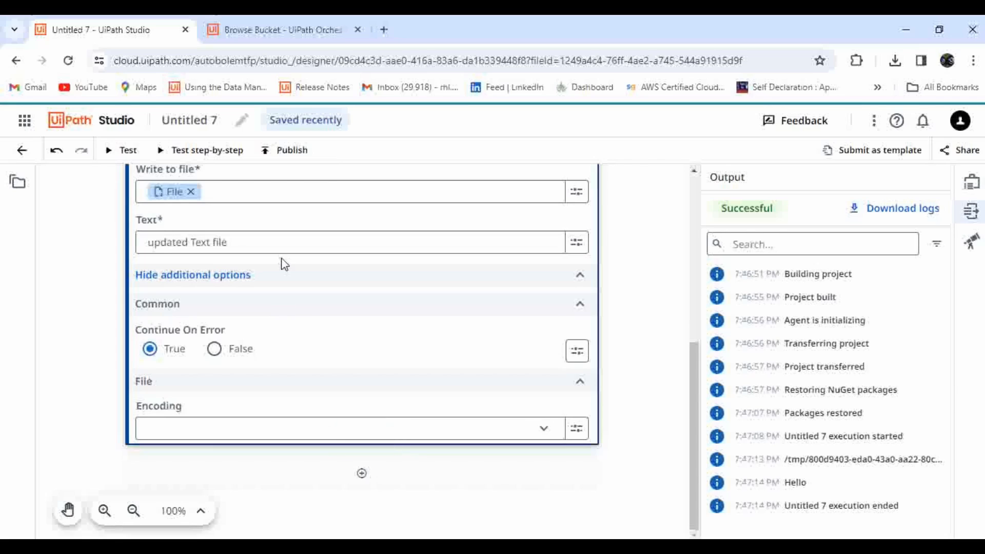
pyautogui.moveTo(289, 271)
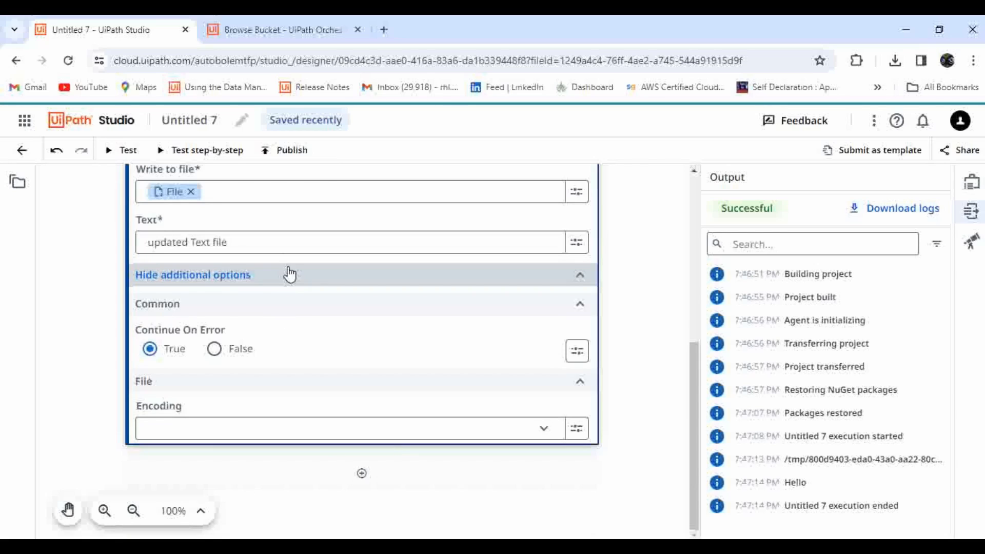
pyautogui.scroll(-3)
pyautogui.write('u')
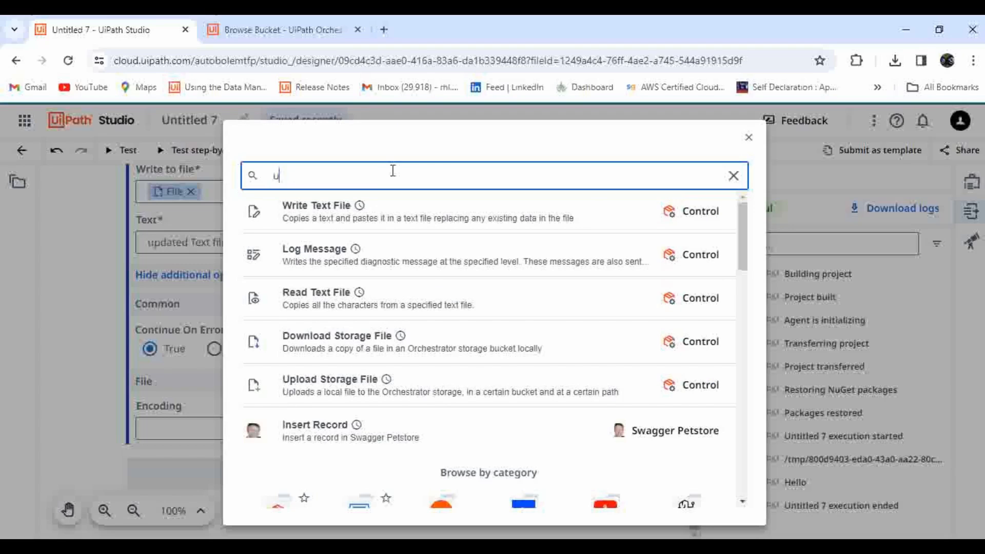
# Search 'upload storage' and add the Upload Storage File activity
pyautogui.write('pload storage')
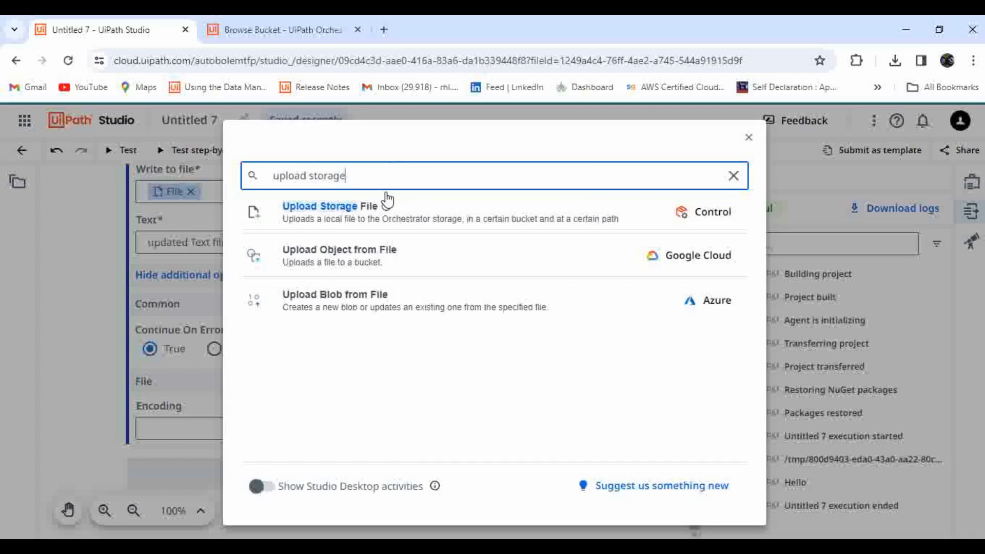
pyautogui.click(748, 138)
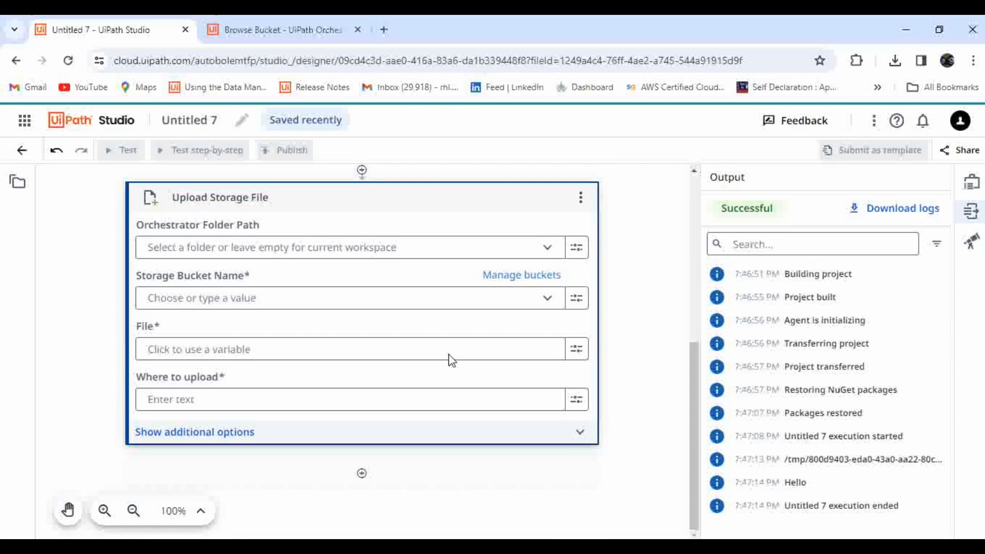
# Choose the Demo folder, the Demo bucket, and the downloaded File variable
pyautogui.click(352, 246)
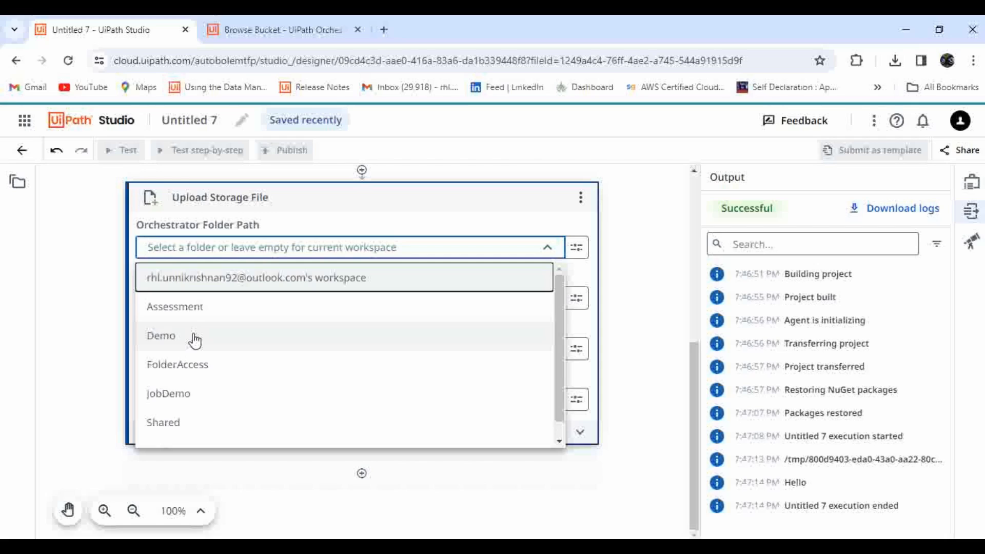
pyautogui.click(160, 335)
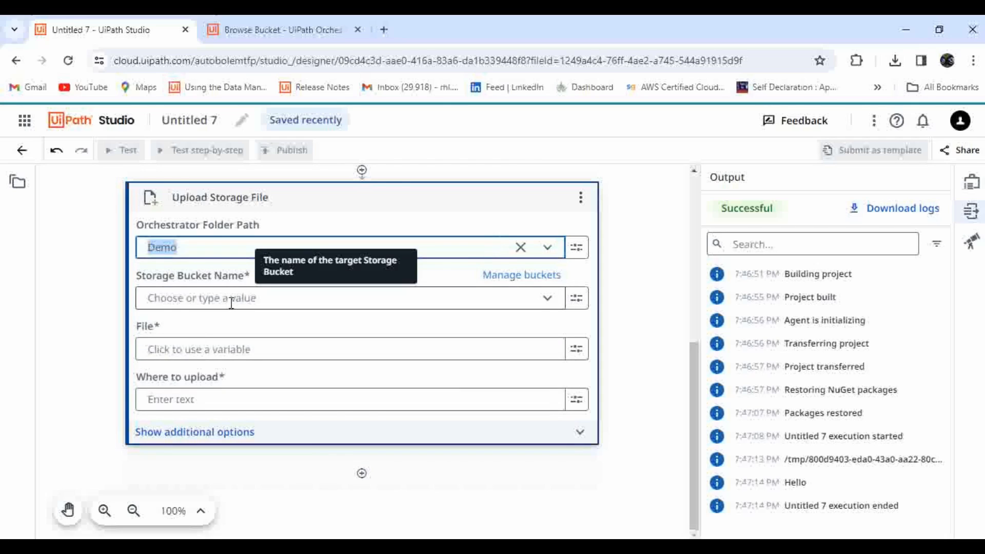
pyautogui.click(339, 298)
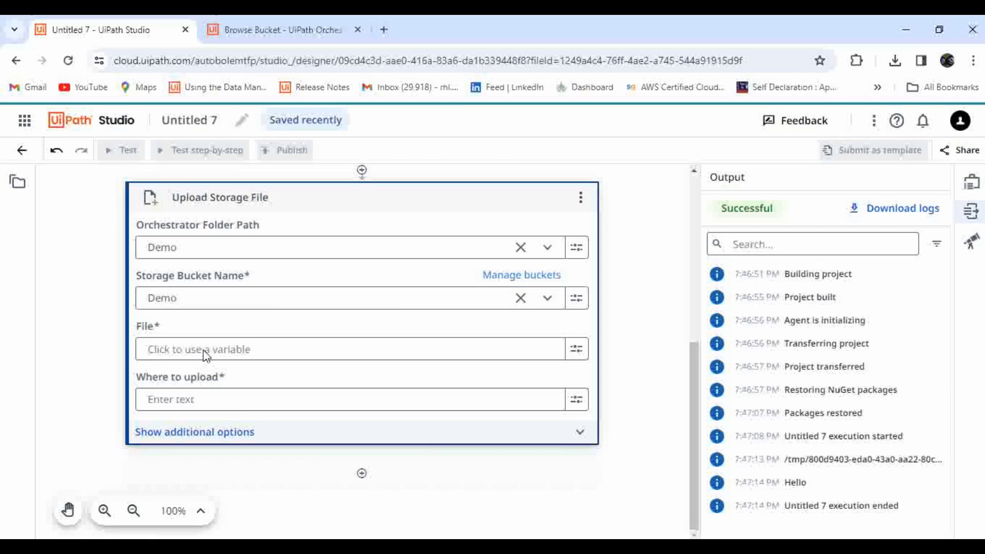
pyautogui.click(352, 349)
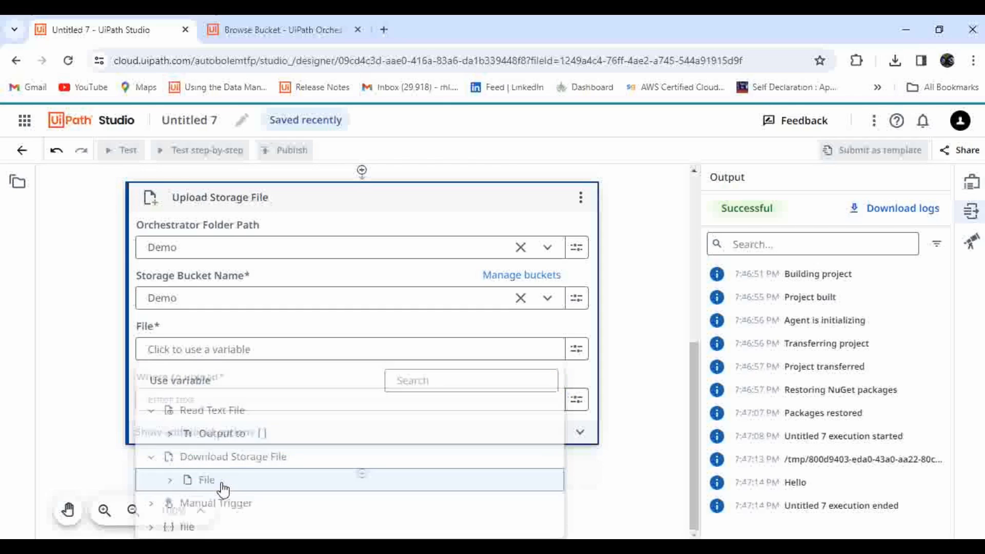
pyautogui.click(206, 480)
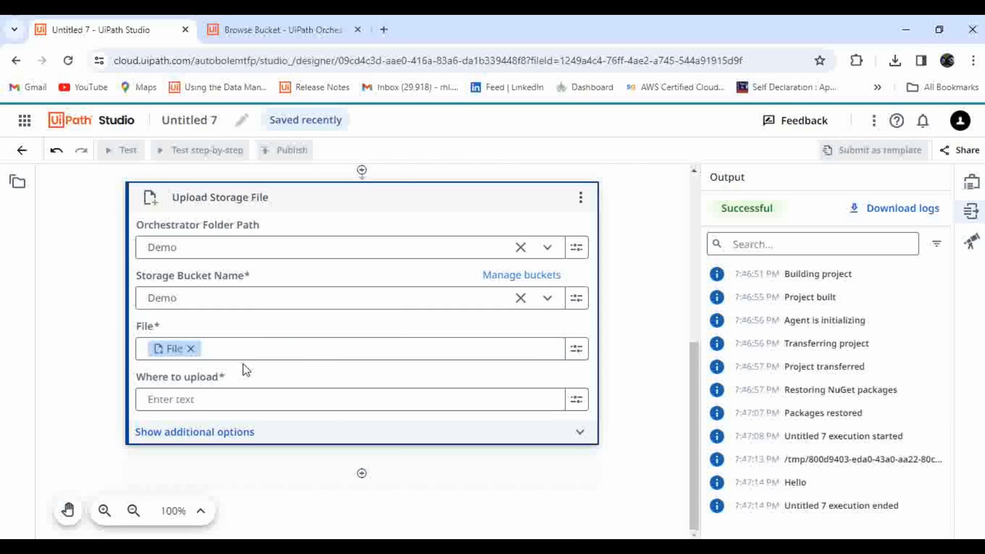
# Set the upload destination to demotext.txt, then view the Demo bucket in Orchestrator
pyautogui.click(345, 399)
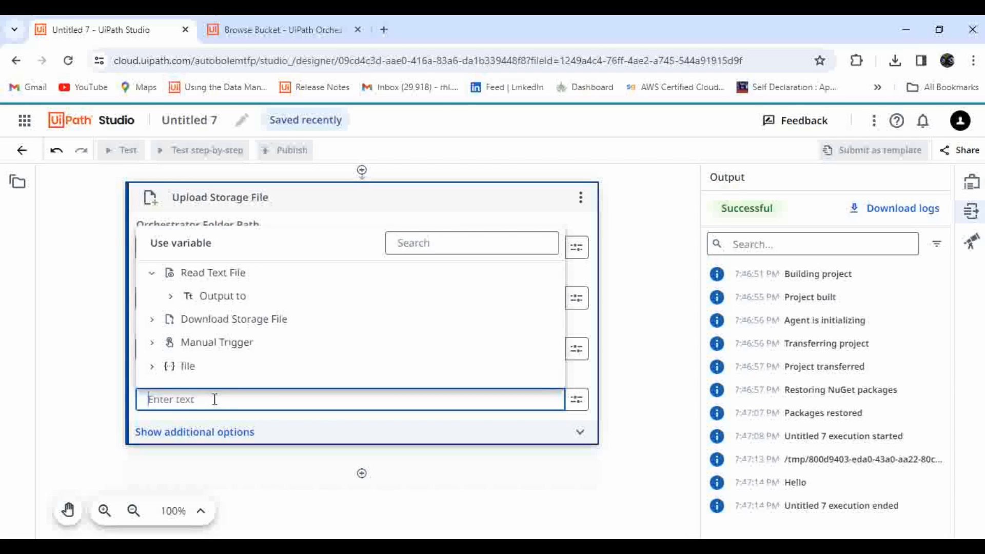
pyautogui.write('demo')
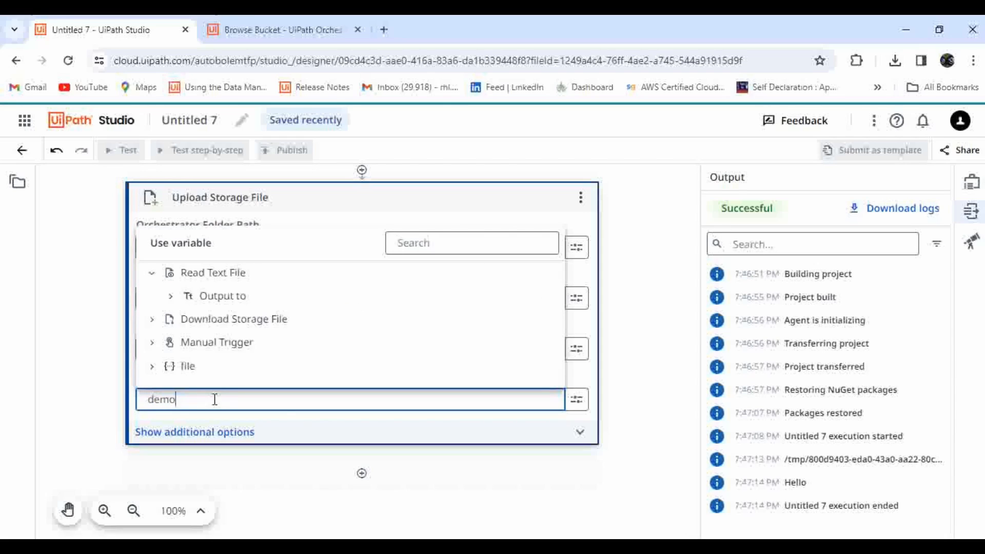
pyautogui.write('text')
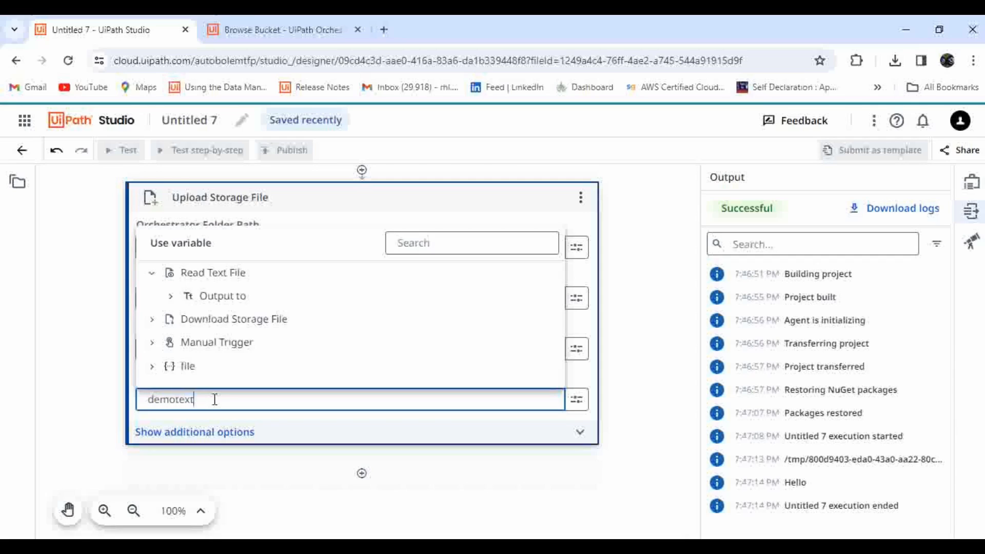
pyautogui.write('.txt')
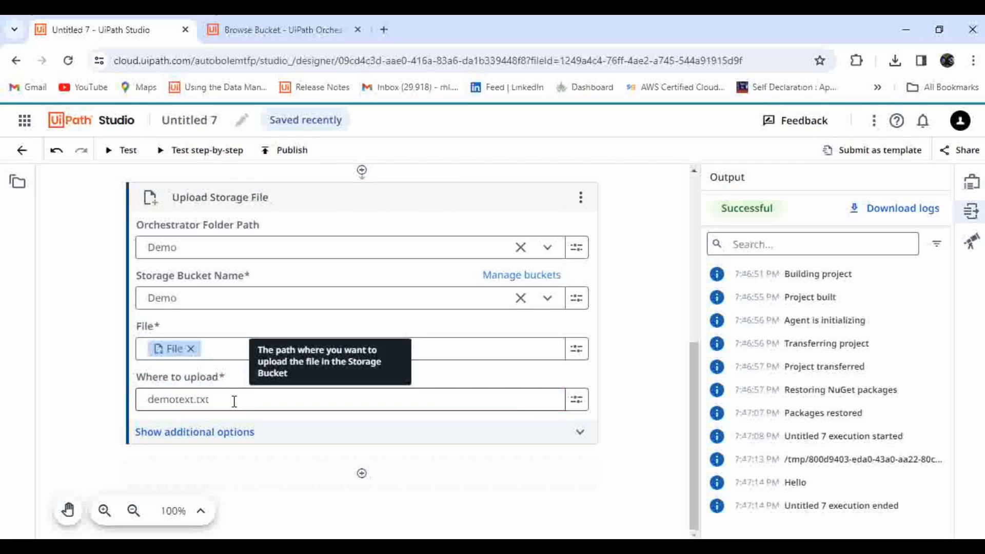
pyautogui.click(282, 30)
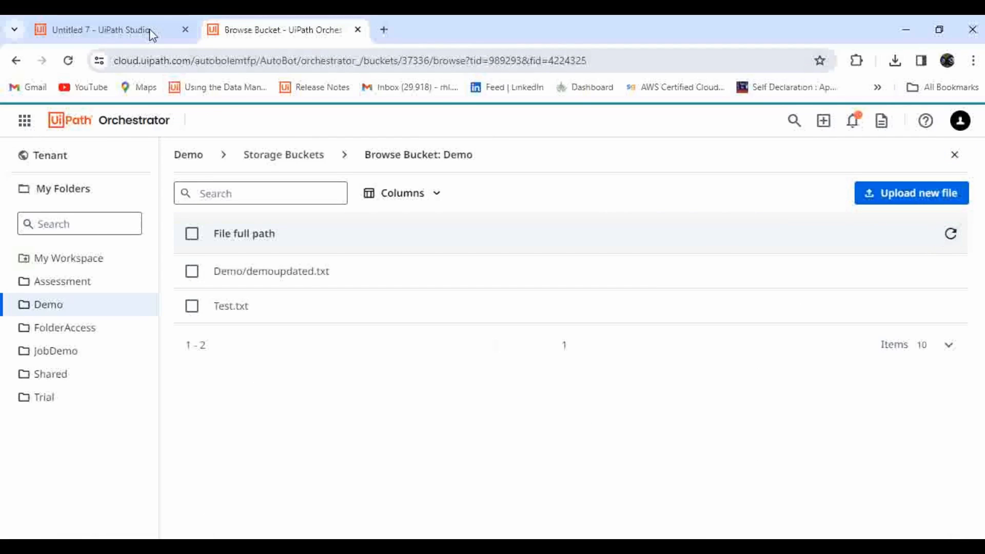
# Back in the workflow, set the upload step's Continue On Error to True
pyautogui.click(94, 30)
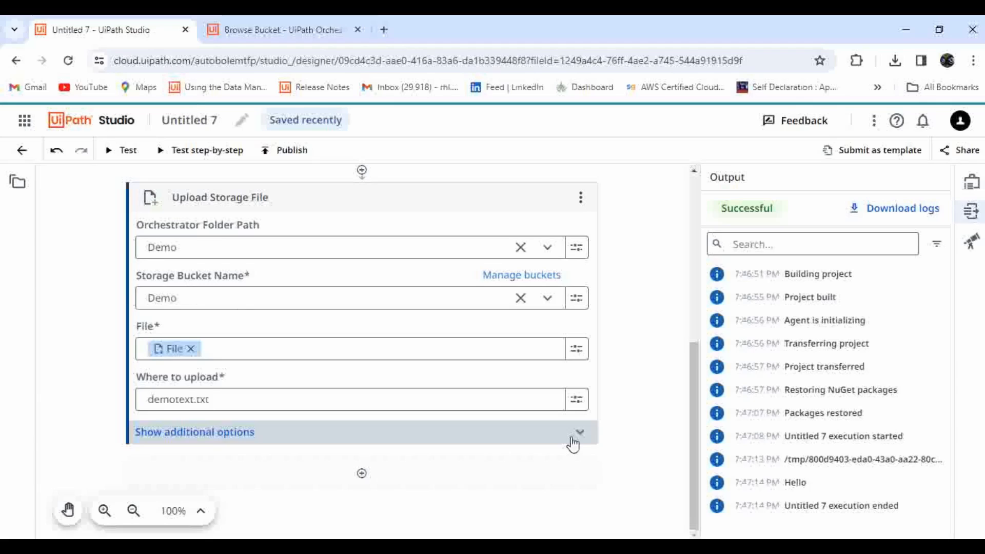
pyautogui.click(195, 432)
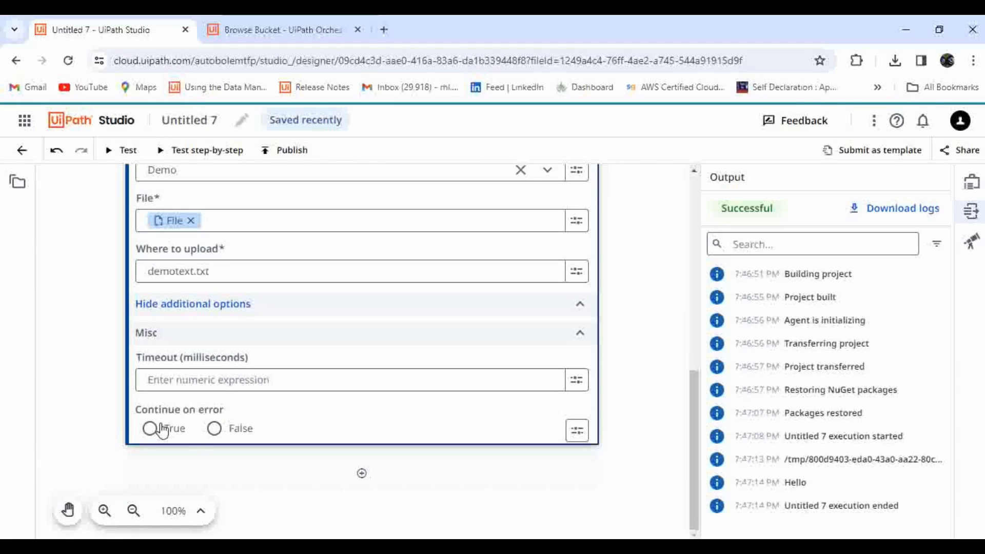
pyautogui.click(150, 433)
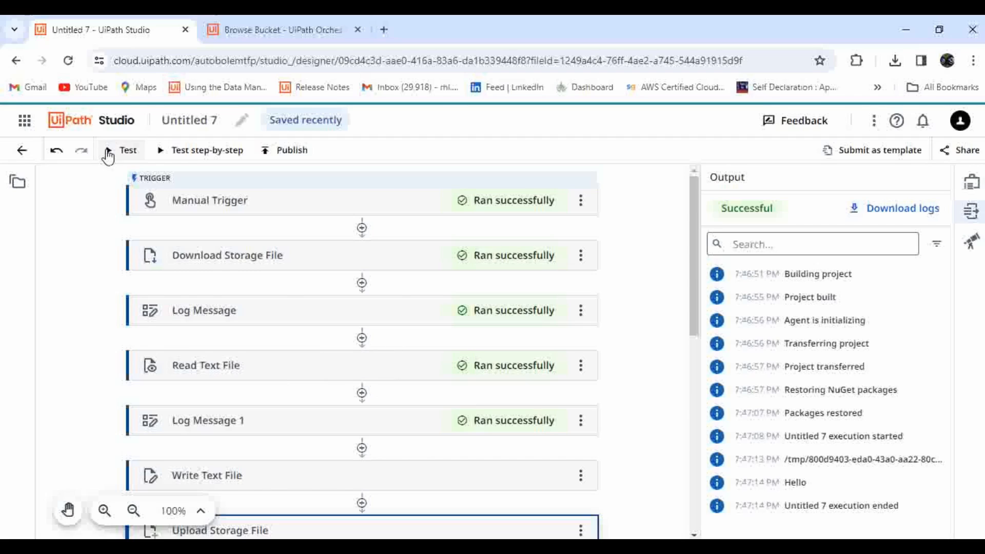
# Run a test of the workflow, watching the run and checking the Demo bucket
pyautogui.click(123, 150)
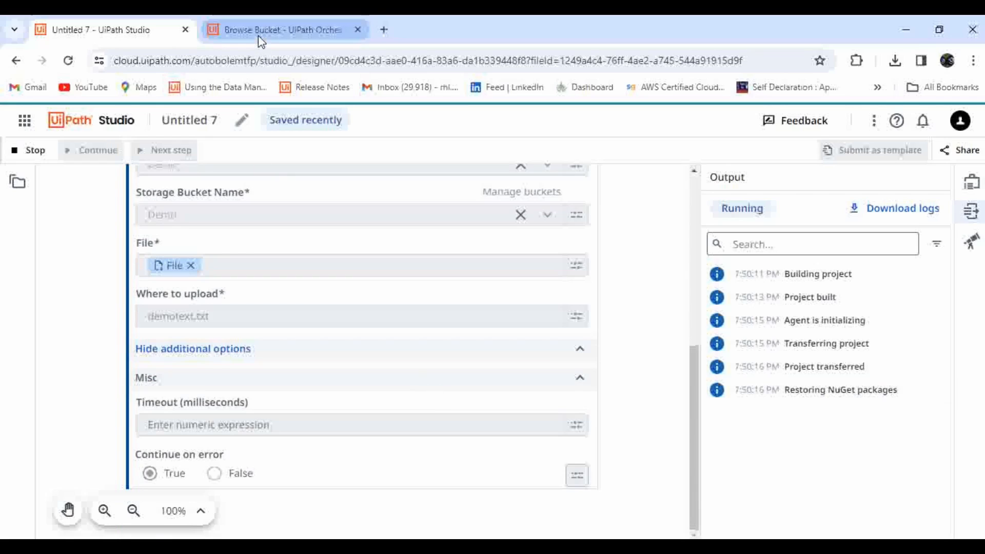
pyautogui.click(277, 30)
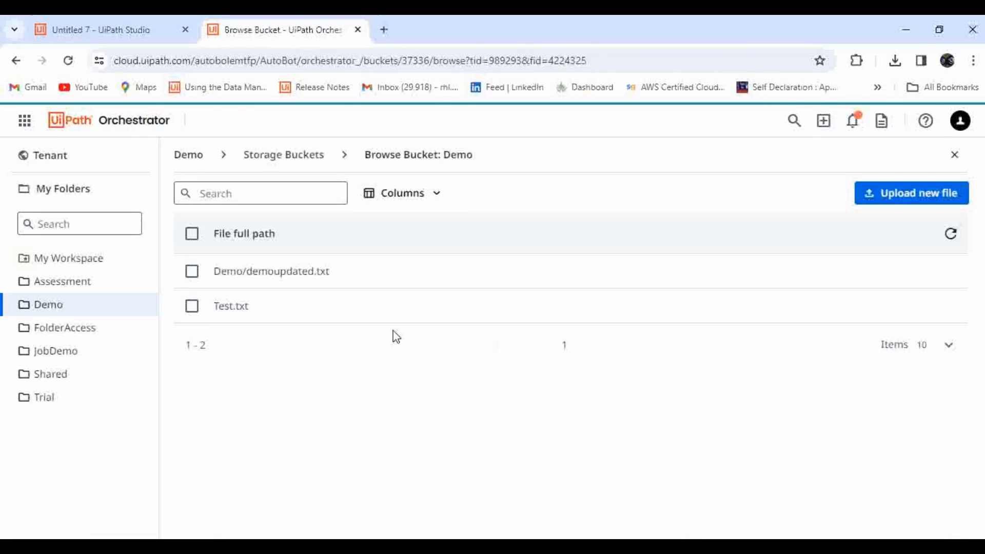
pyautogui.moveTo(302, 338)
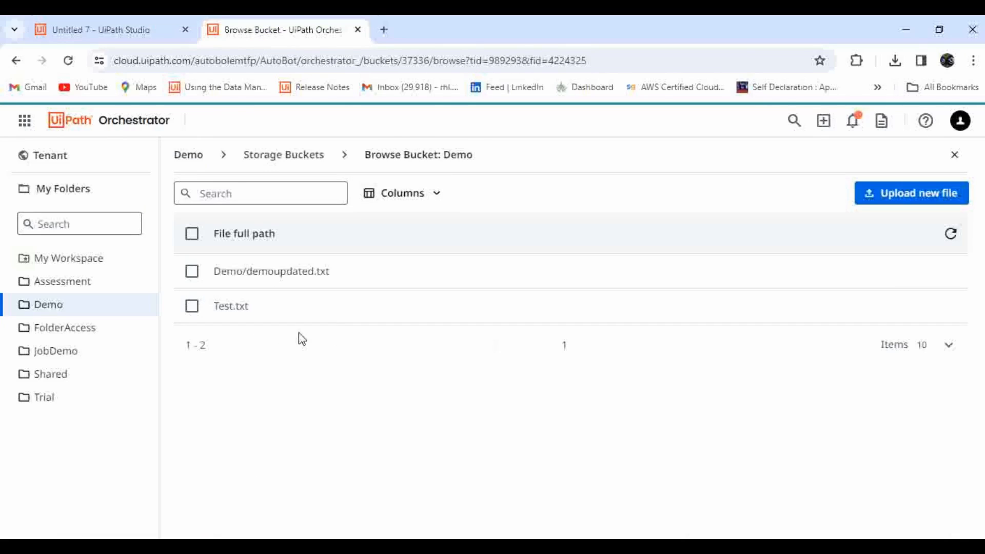
pyautogui.click(94, 30)
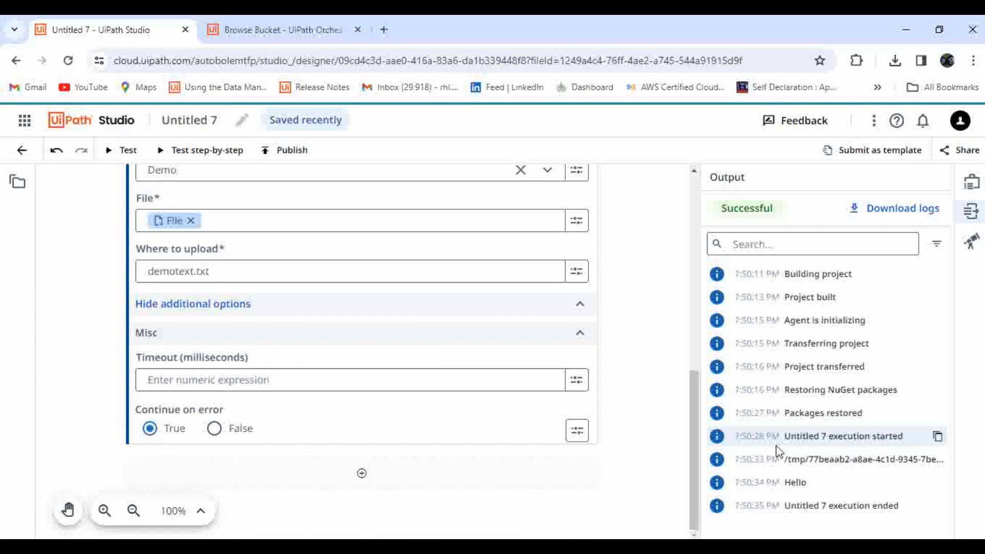
pyautogui.click(283, 30)
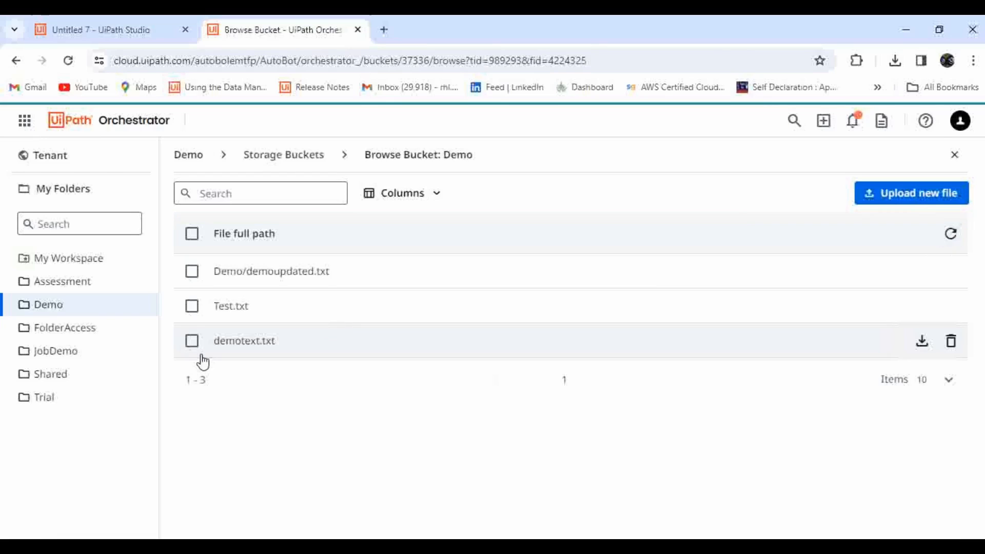
pyautogui.moveTo(921, 342)
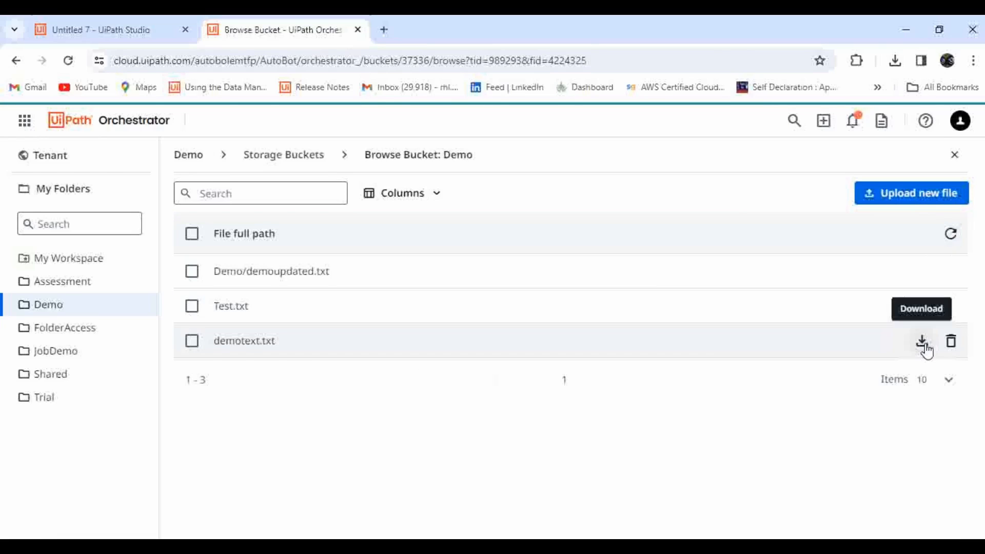
pyautogui.moveTo(207, 348)
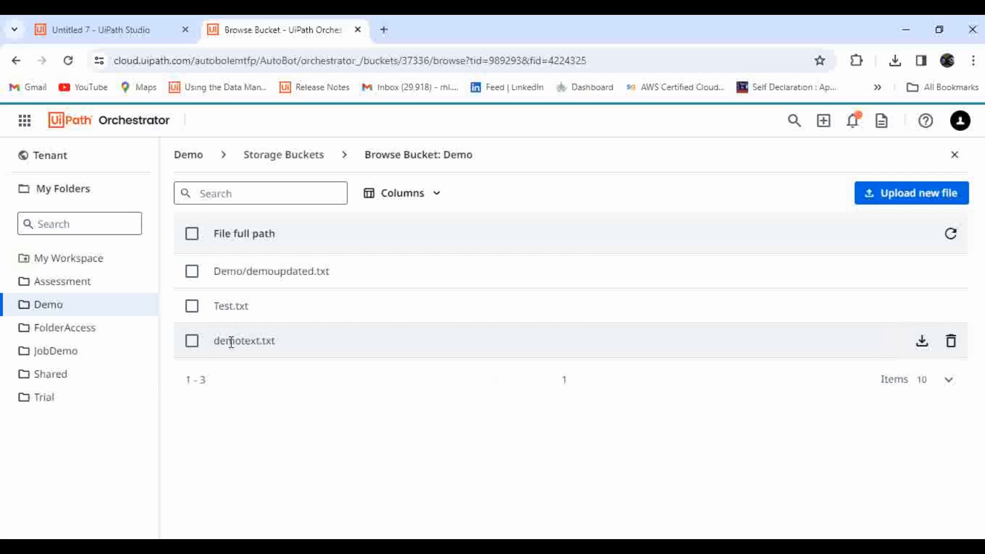
# Select demotext.txt in the Demo bucket and download it
pyautogui.click(192, 340)
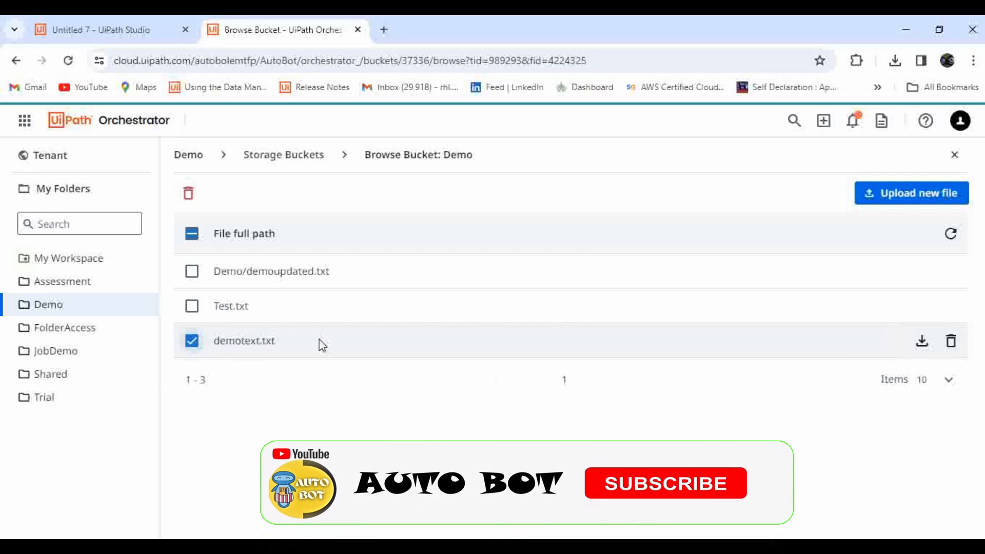
pyautogui.click(921, 342)
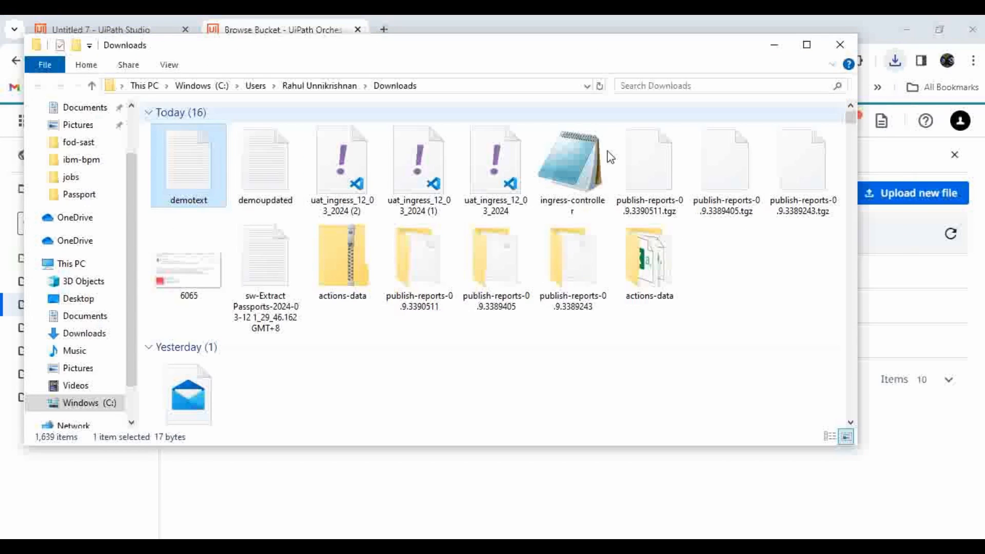
pyautogui.doubleClick(188, 159)
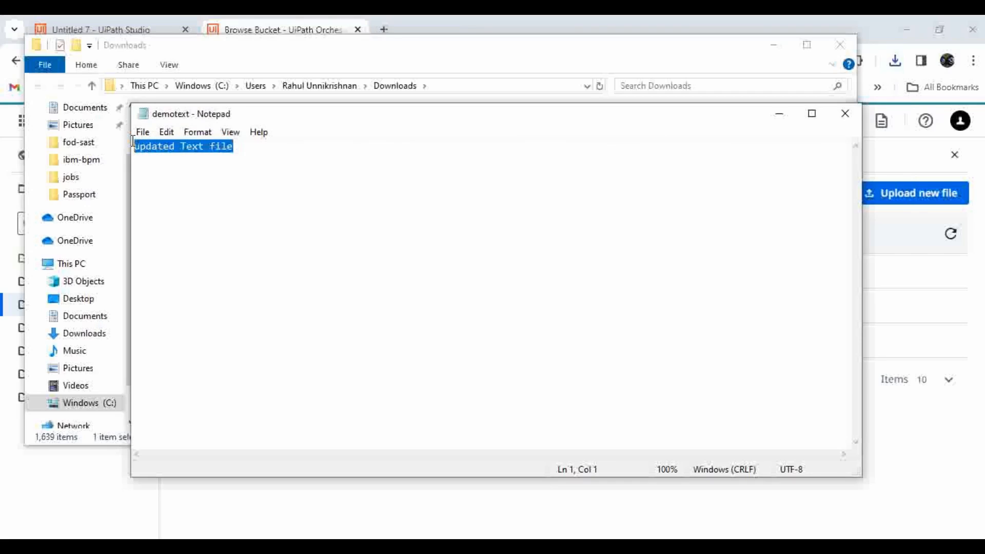
pyautogui.moveTo(326, 205)
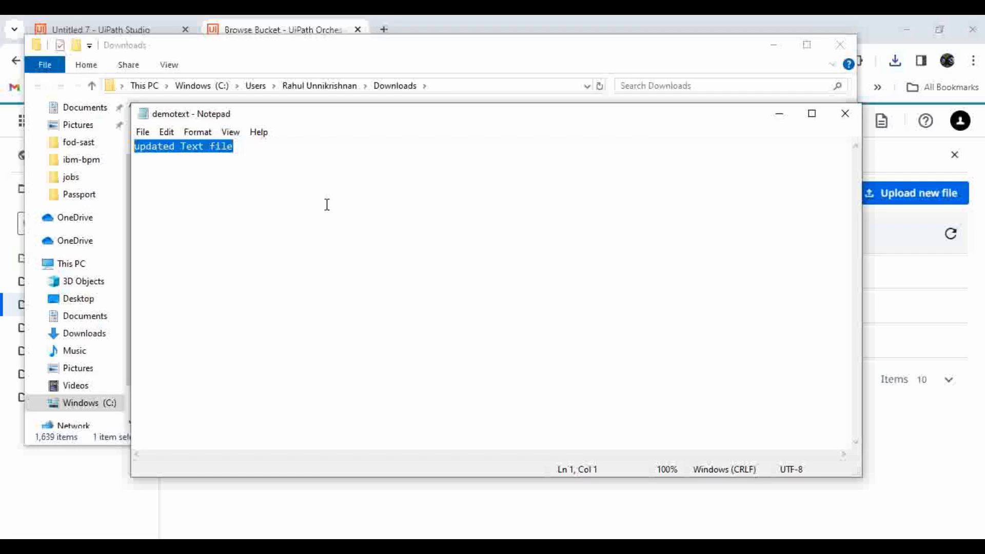
pyautogui.click(845, 114)
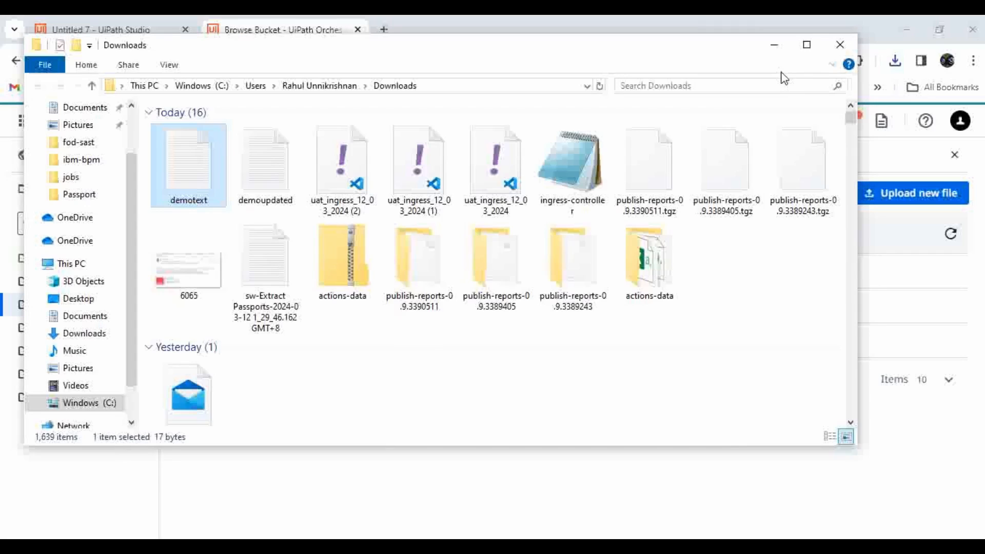